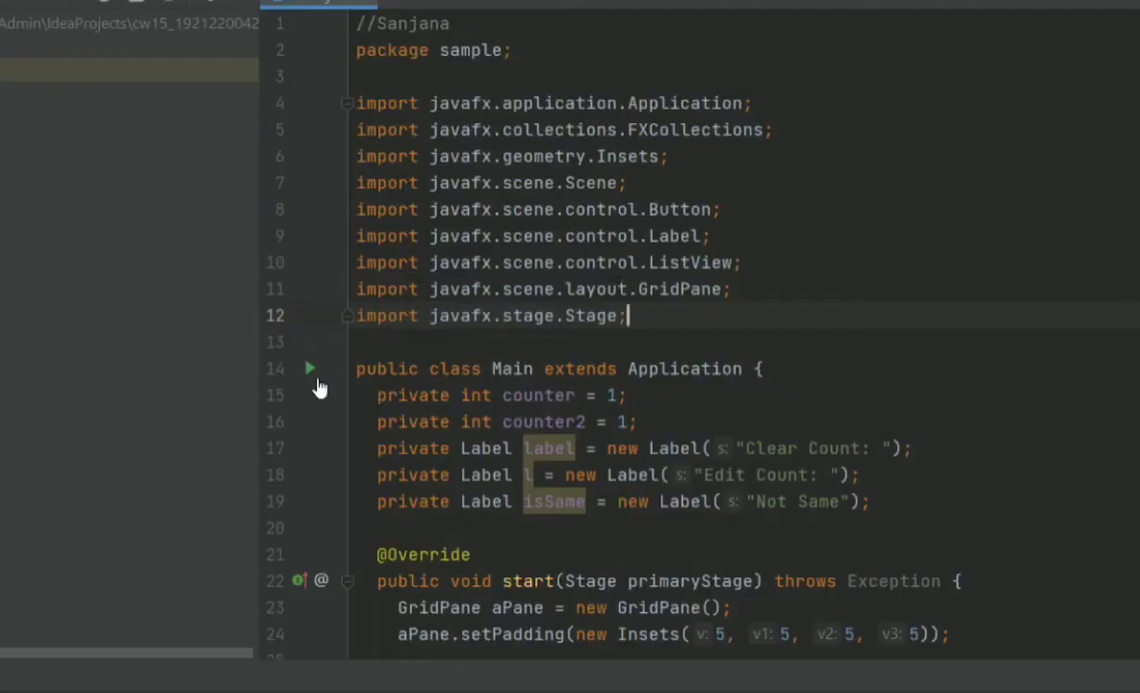
{"action": "mouse_move", "coordinate": [337, 414]}
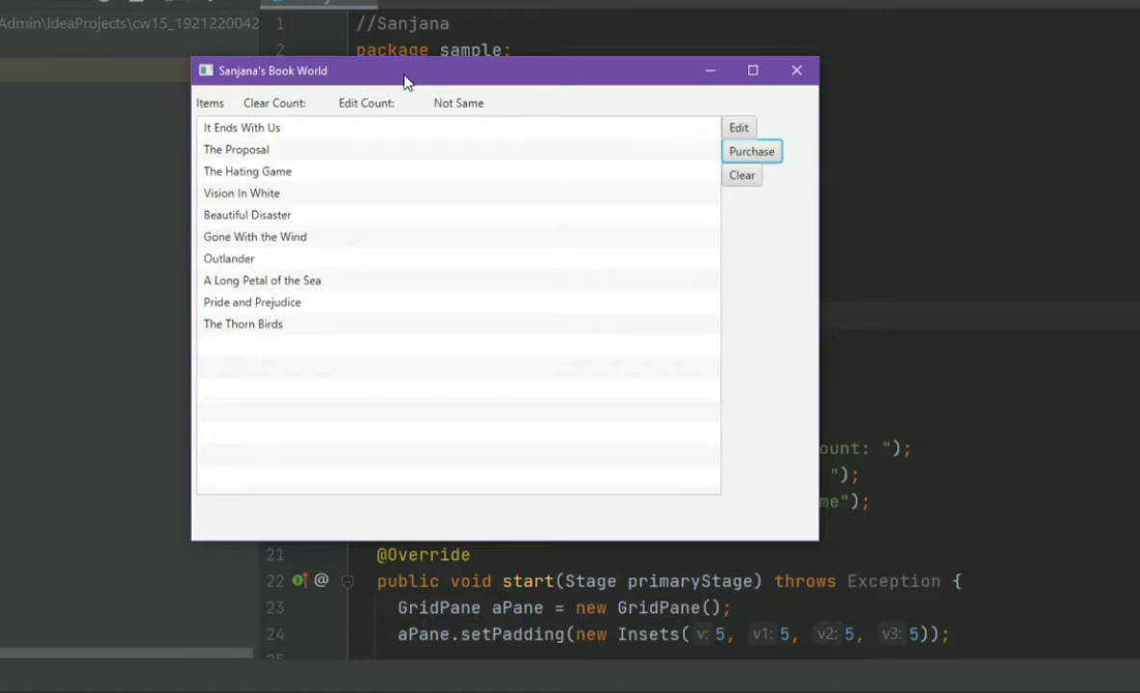
{"action": "mouse_move", "coordinate": [166, 297]}
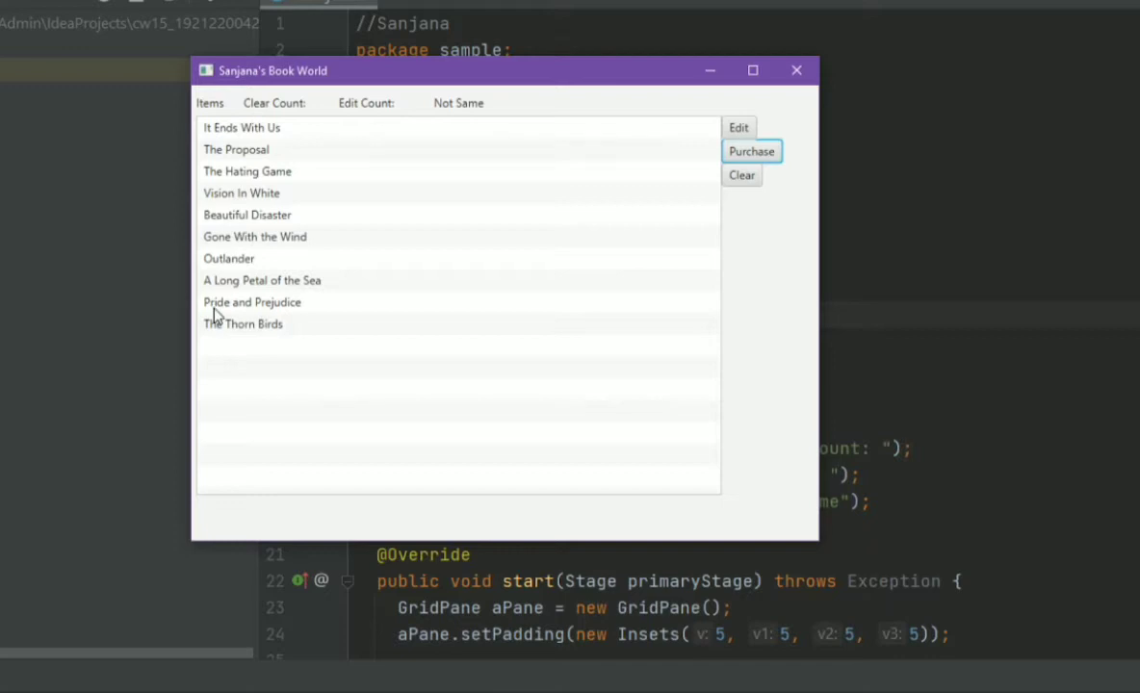
Close the Book World app and review the Stage parameter of start in the code.
{"action": "left_click", "coordinate": [797, 69]}
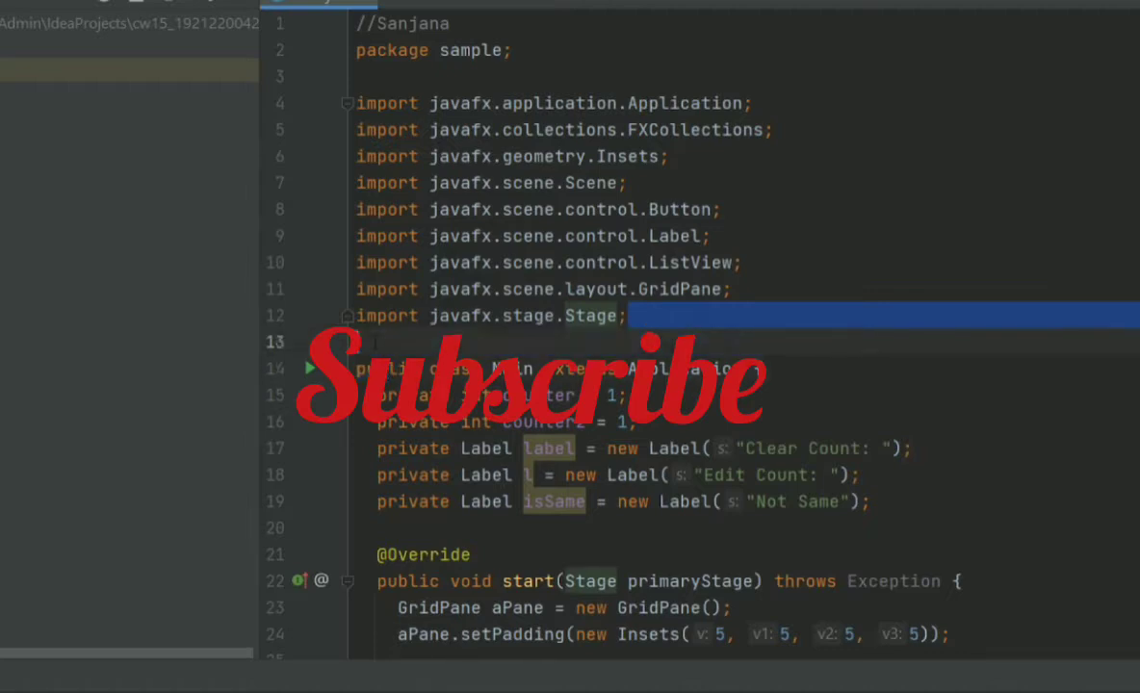
{"action": "scroll", "scroll_direction": "down", "scroll_amount": 3}
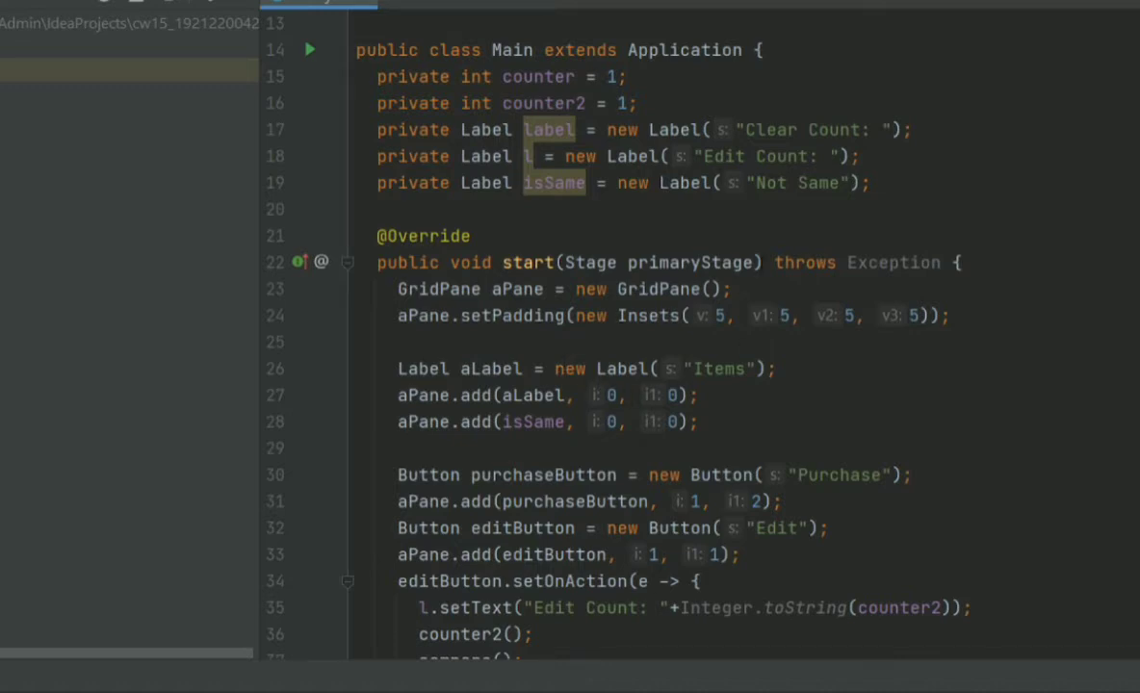
{"action": "double_click", "coordinate": [728, 262]}
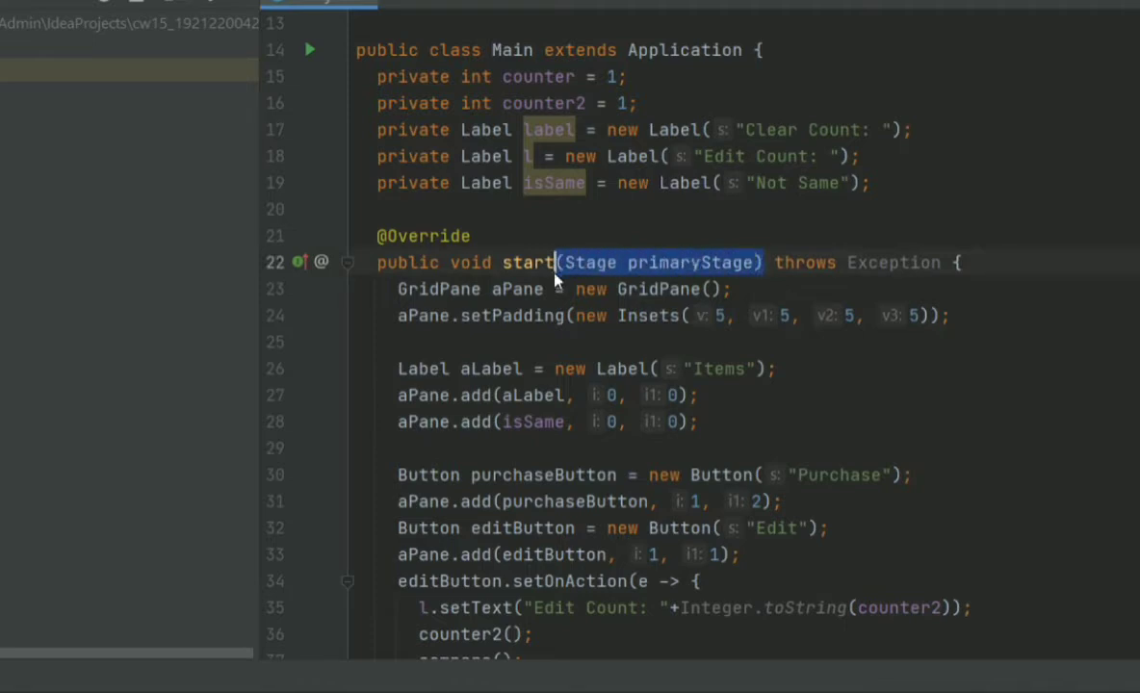
{"action": "scroll", "scroll_direction": "down", "scroll_amount": 3}
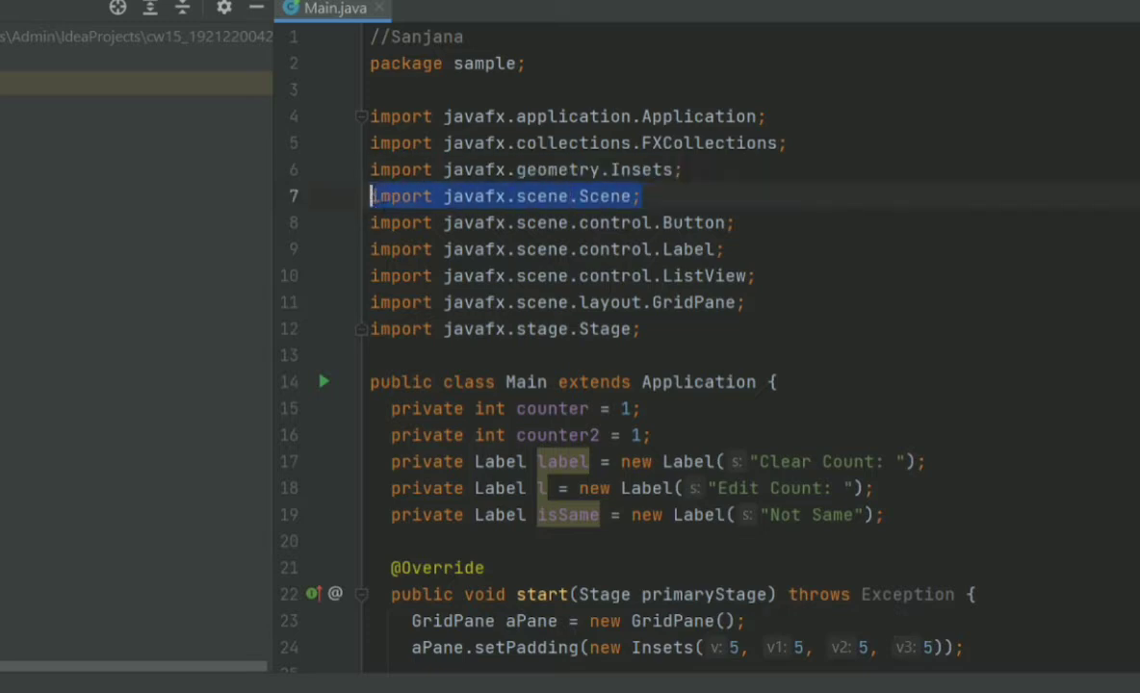
Run Book World again, inspect the setScene width 660, and update the counts to Clear 1, Edit 2.
{"action": "left_click", "coordinate": [639, 196]}
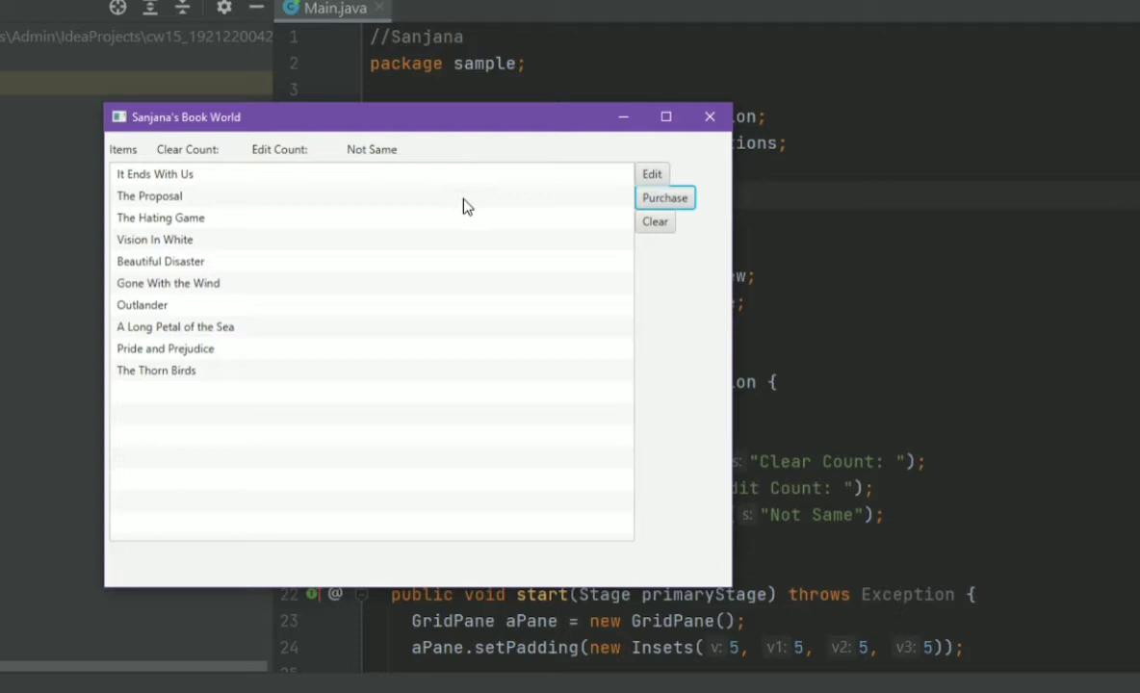
{"action": "mouse_move", "coordinate": [448, 158]}
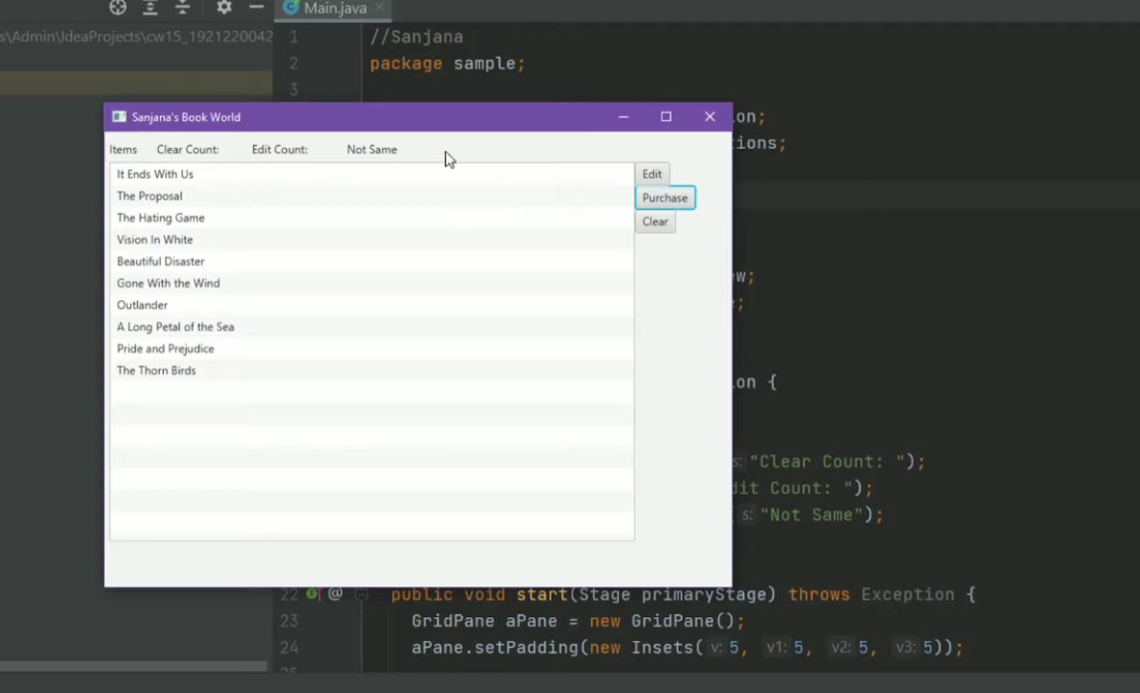
{"action": "mouse_move", "coordinate": [369, 385]}
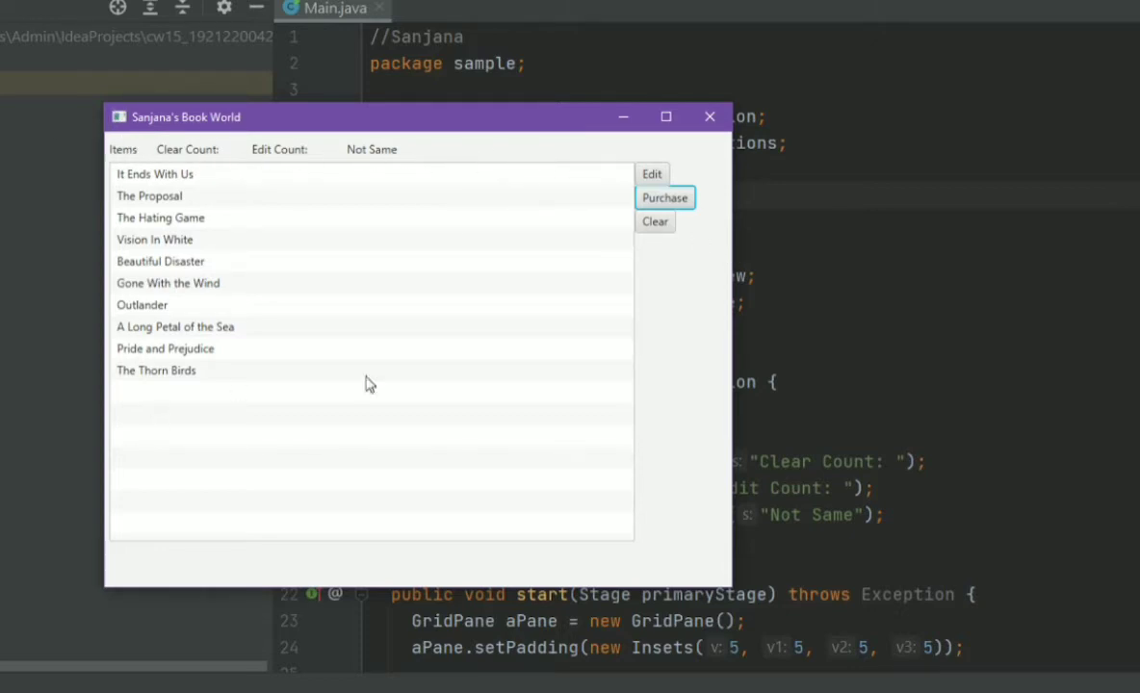
{"action": "mouse_move", "coordinate": [392, 375]}
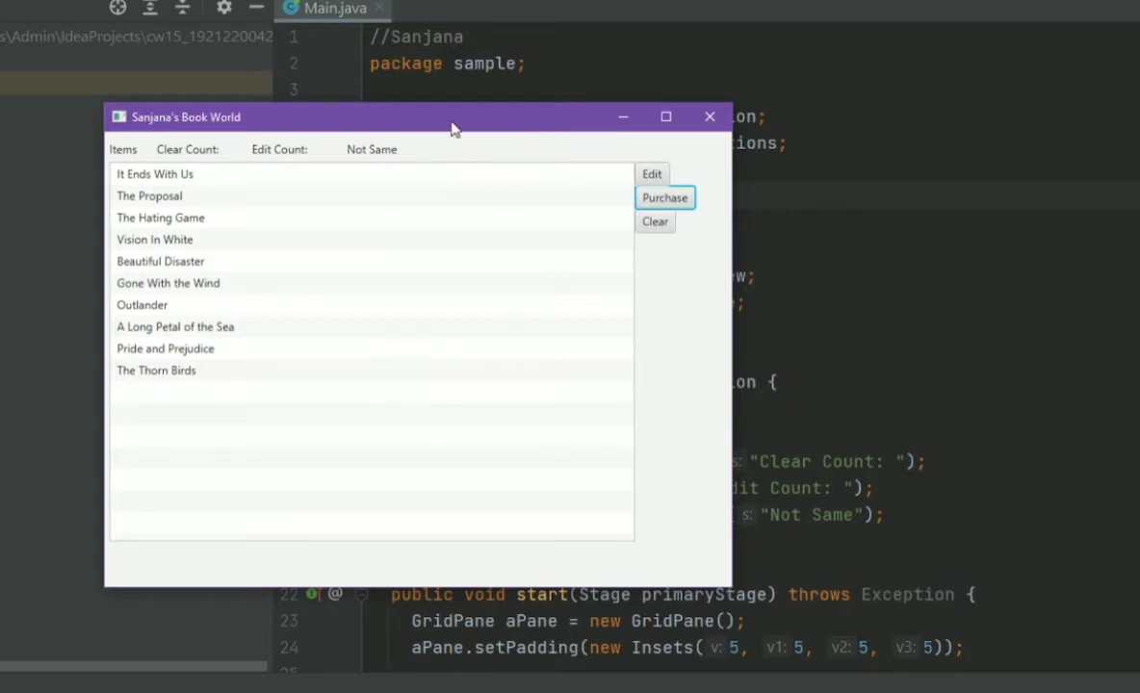
{"action": "mouse_move", "coordinate": [448, 135]}
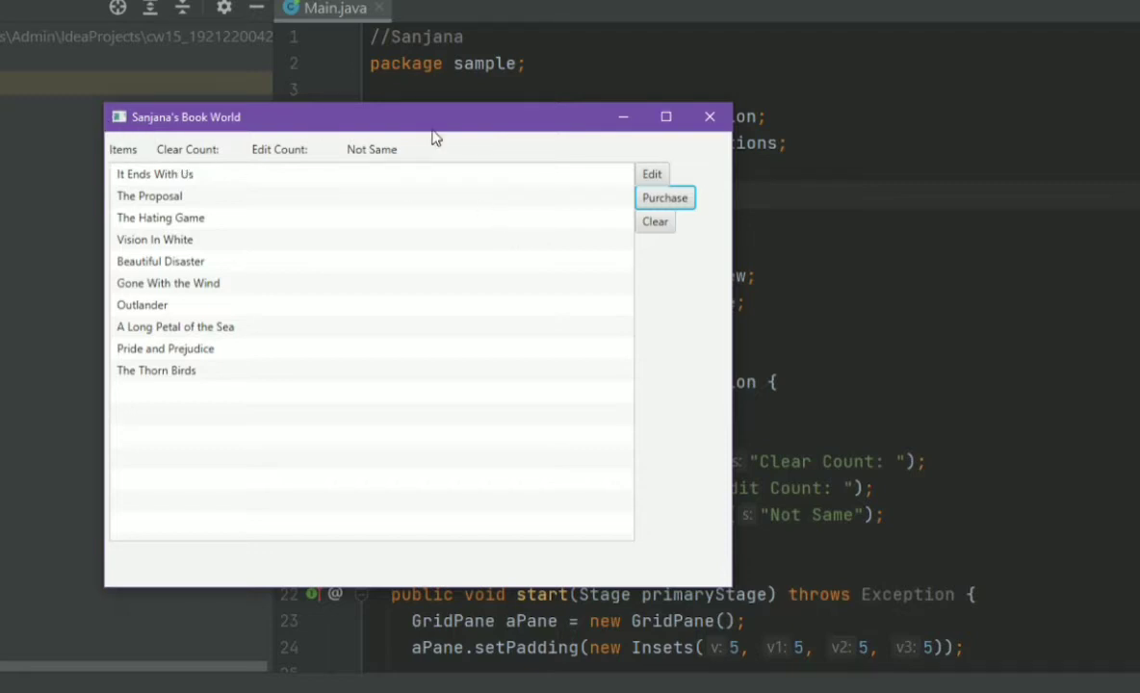
{"action": "mouse_move", "coordinate": [323, 270]}
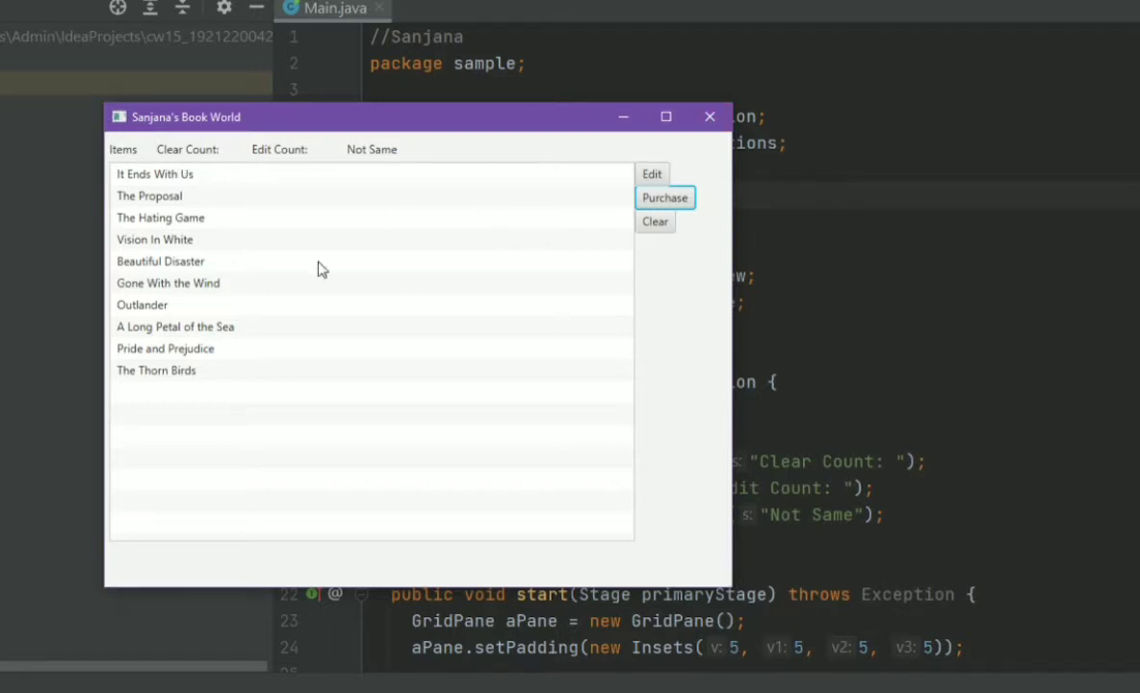
{"action": "mouse_move", "coordinate": [260, 385]}
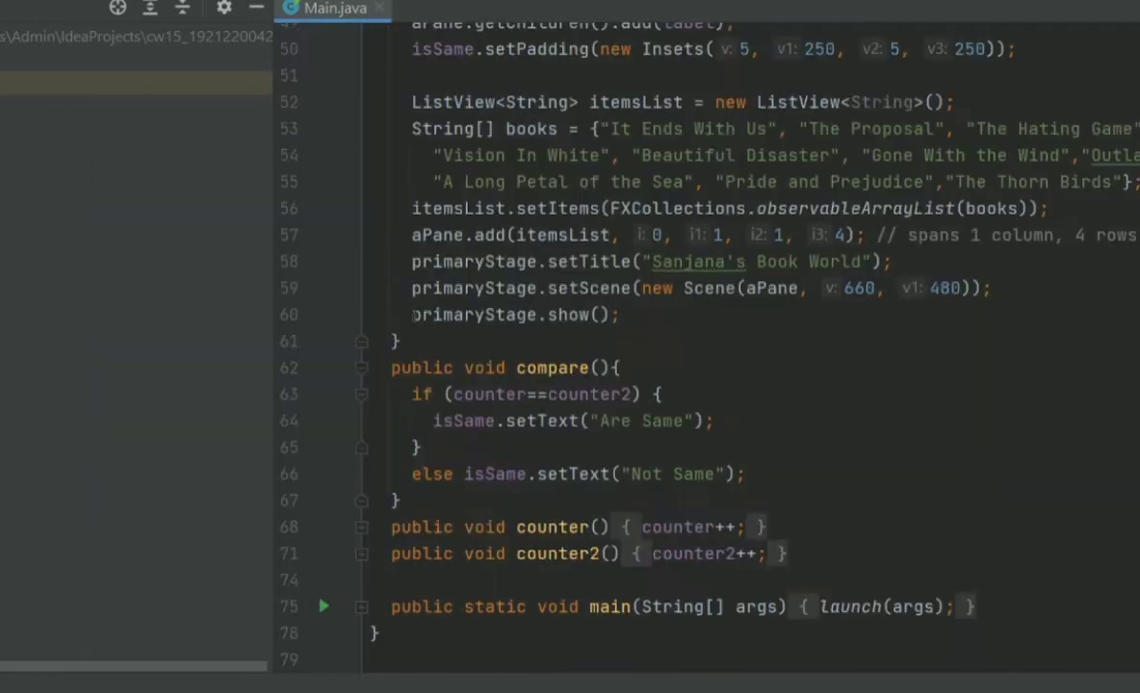
{"action": "left_click", "coordinate": [433, 289]}
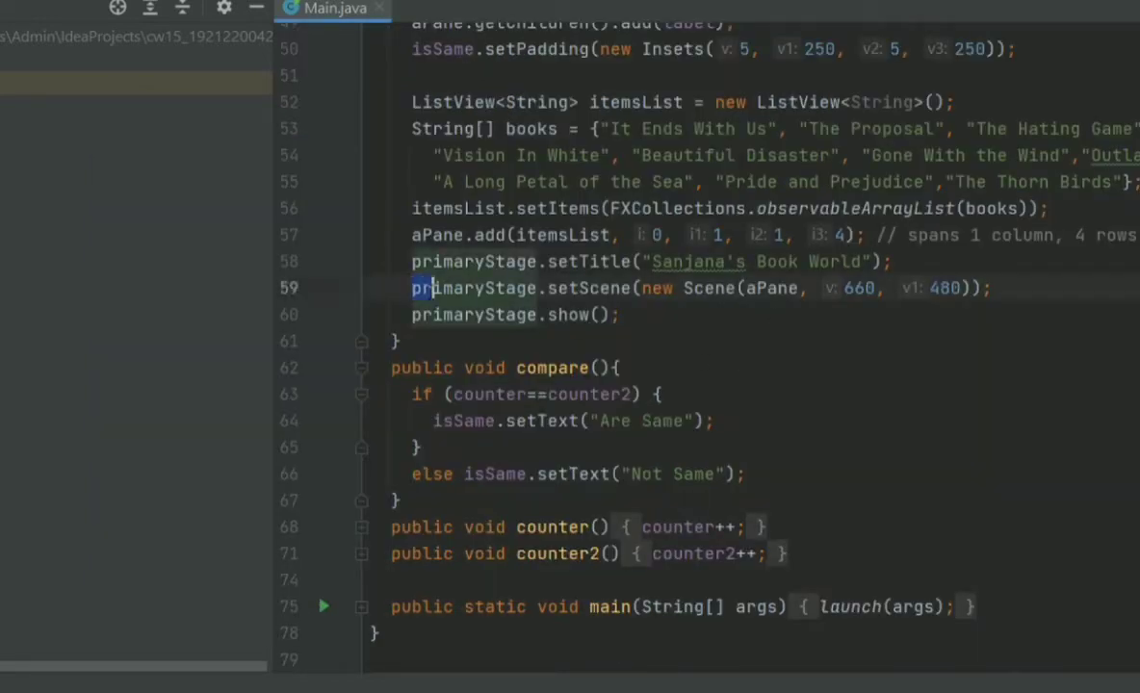
{"action": "double_click", "coordinate": [520, 289]}
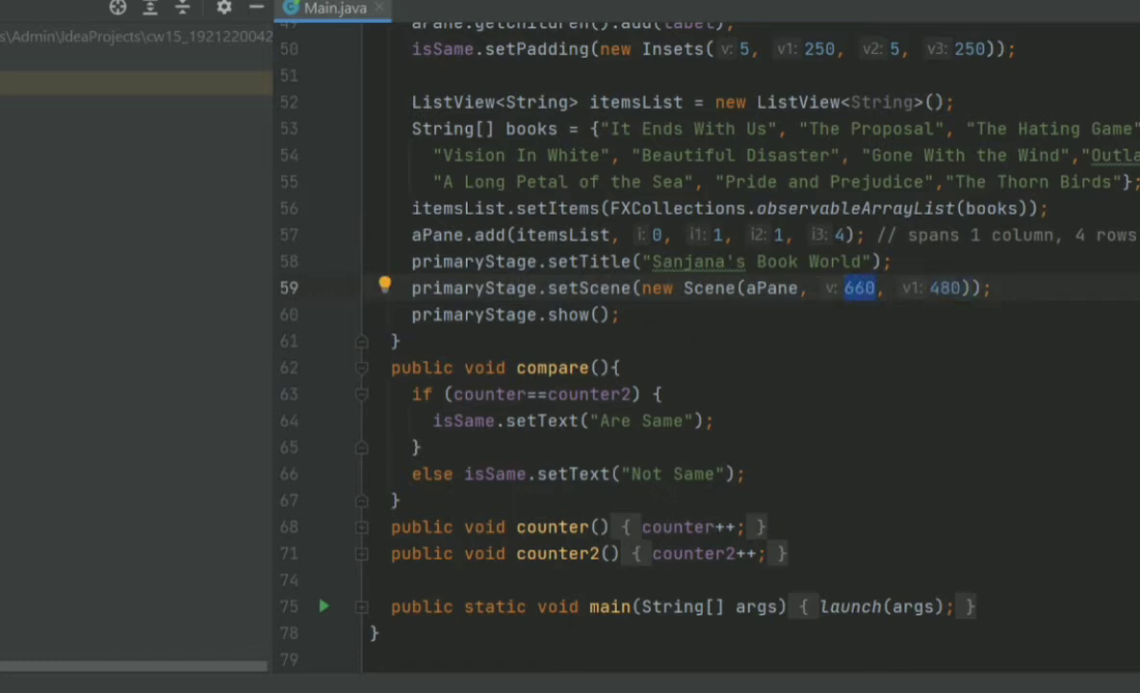
{"action": "left_click", "coordinate": [324, 606]}
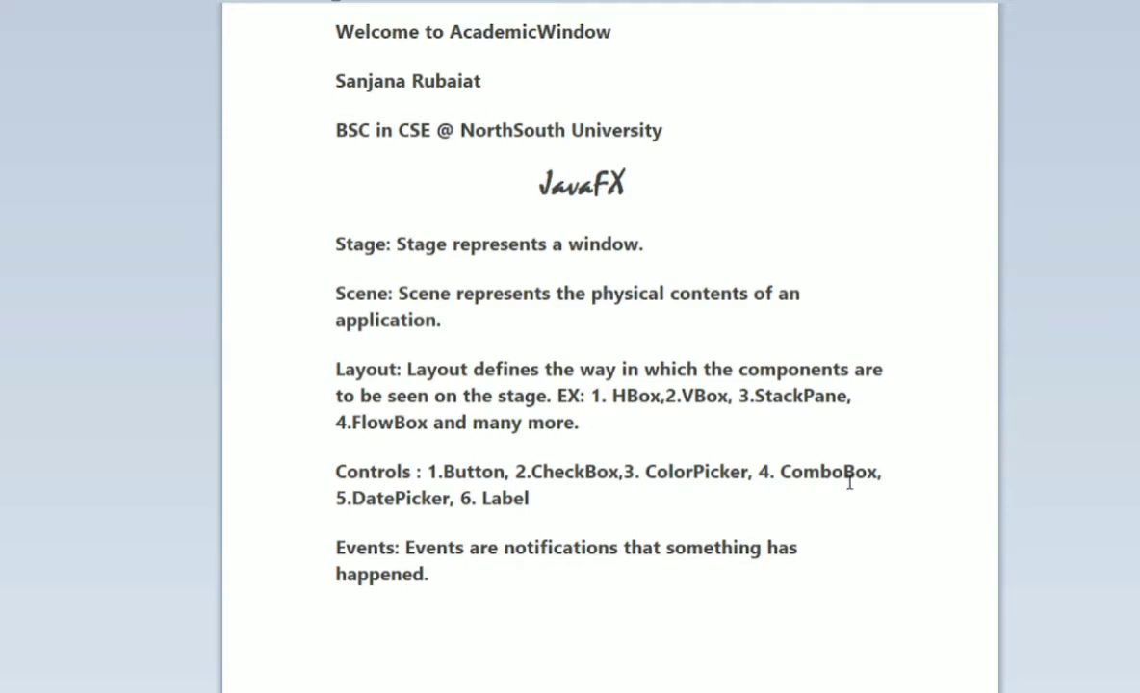
{"action": "mouse_move", "coordinate": [339, 235]}
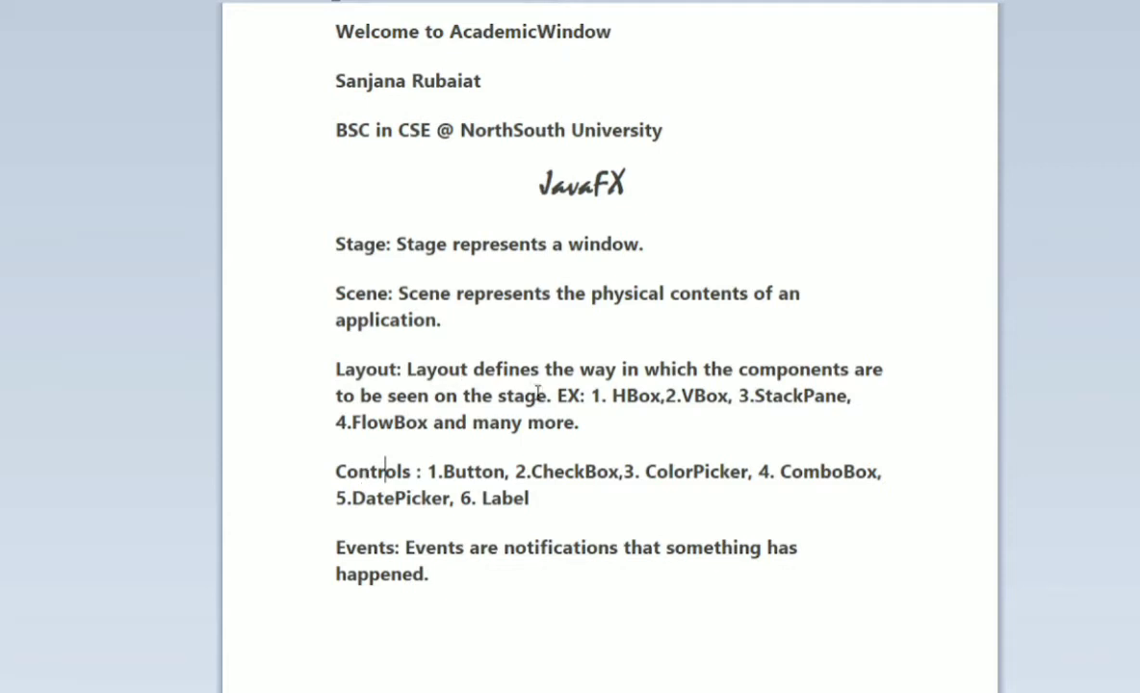
{"action": "mouse_move", "coordinate": [755, 377]}
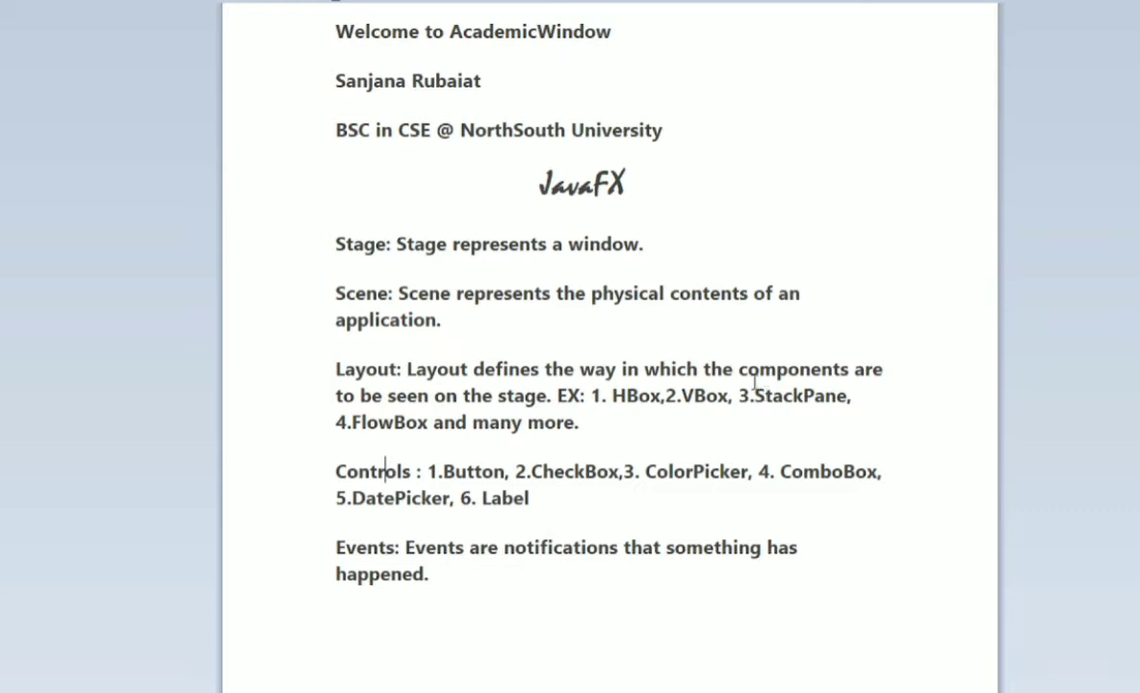
{"action": "mouse_move", "coordinate": [632, 447]}
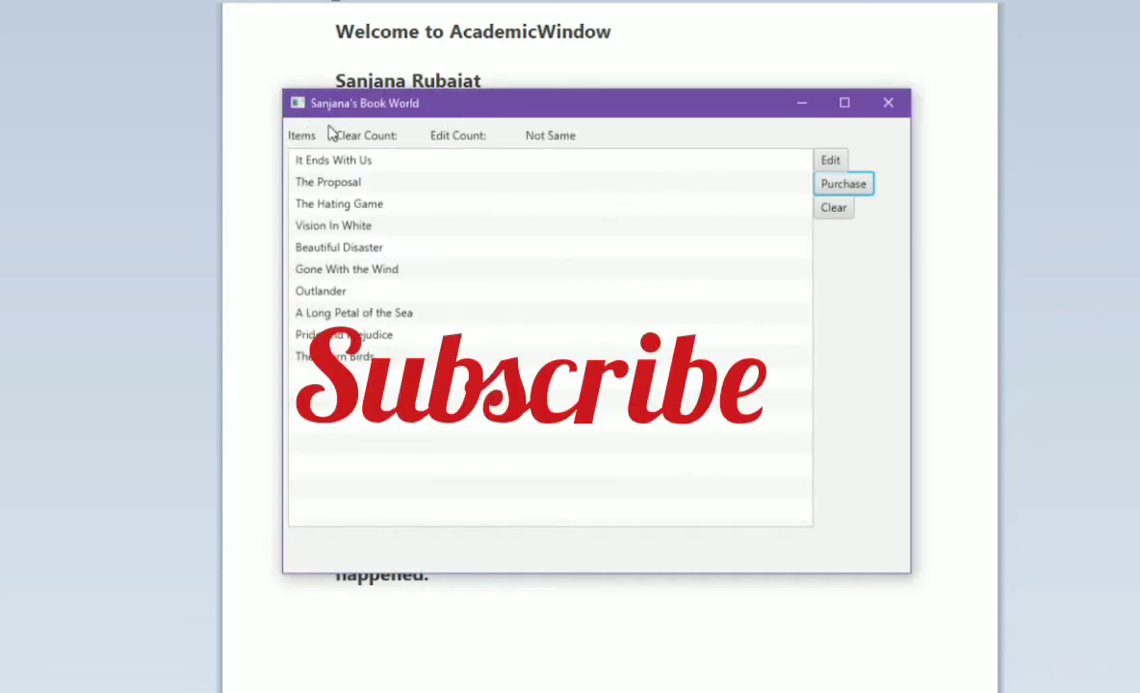
{"action": "mouse_move", "coordinate": [404, 250]}
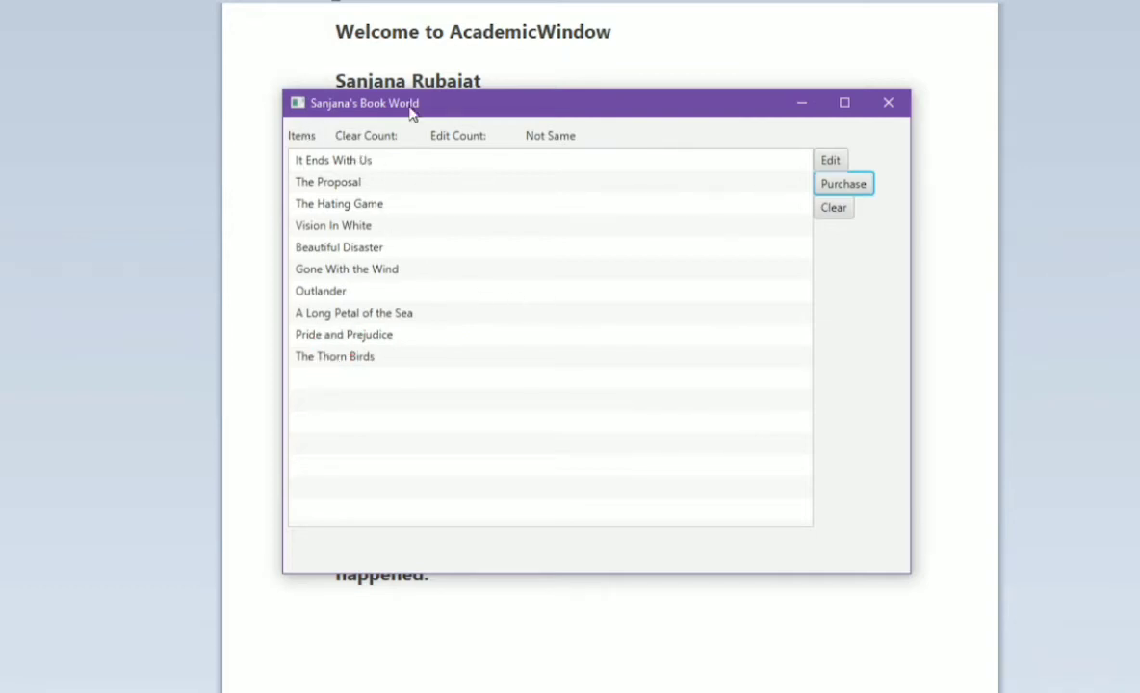
{"action": "mouse_move", "coordinate": [404, 375]}
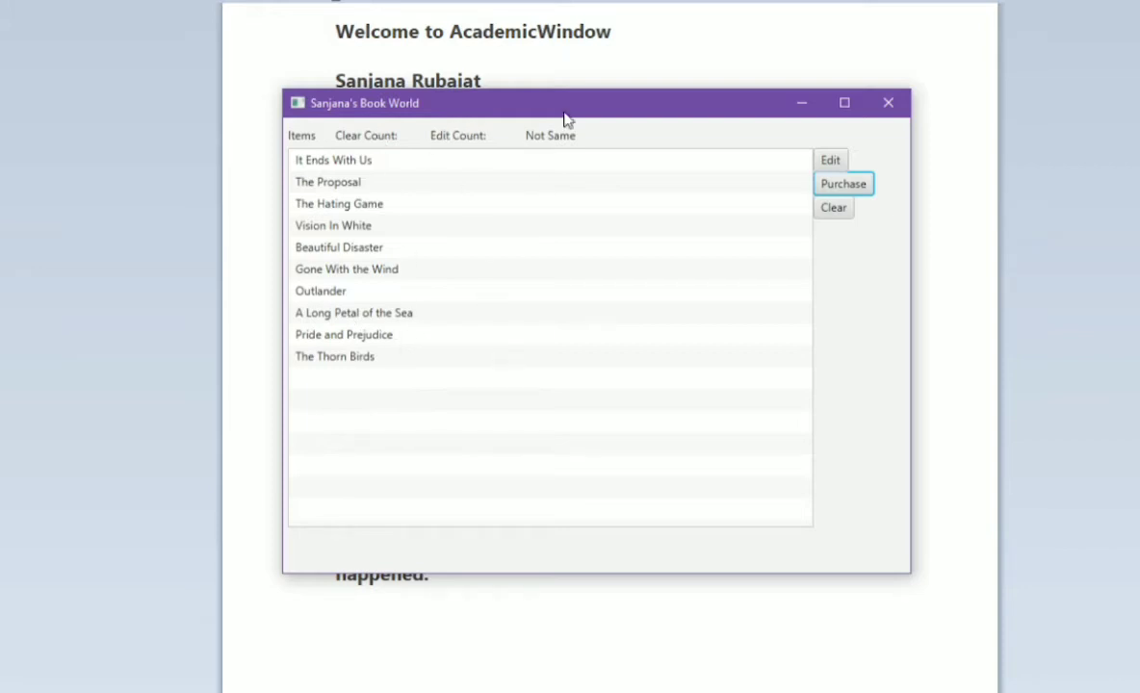
{"action": "mouse_move", "coordinate": [682, 158]}
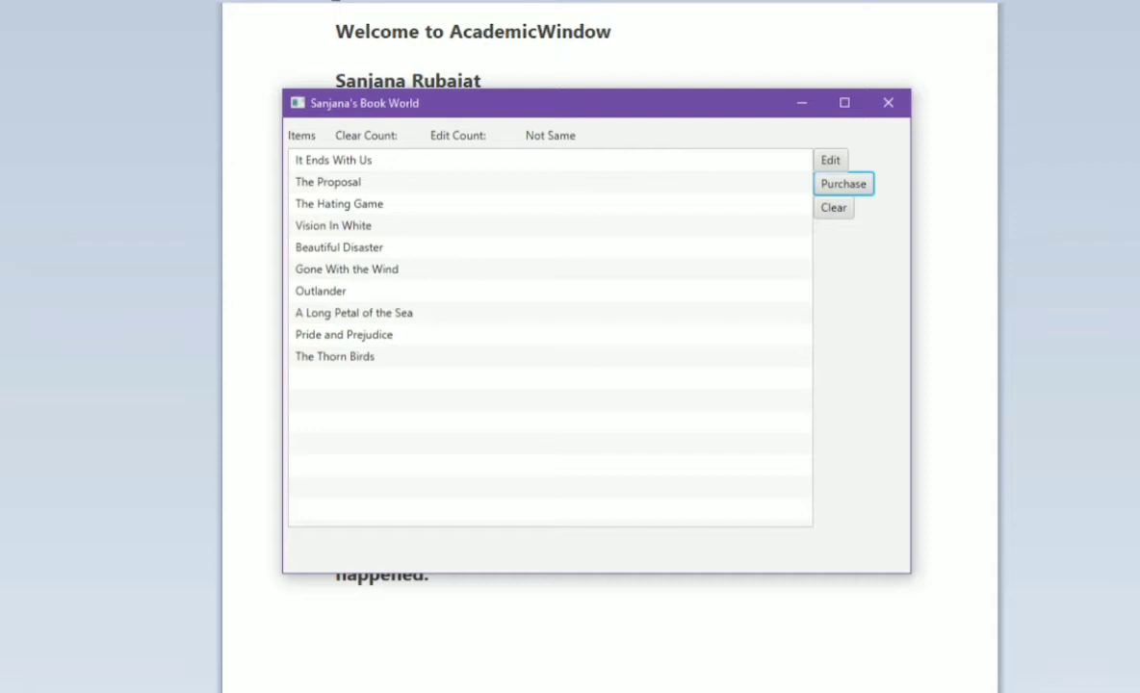
{"action": "mouse_move", "coordinate": [551, 116]}
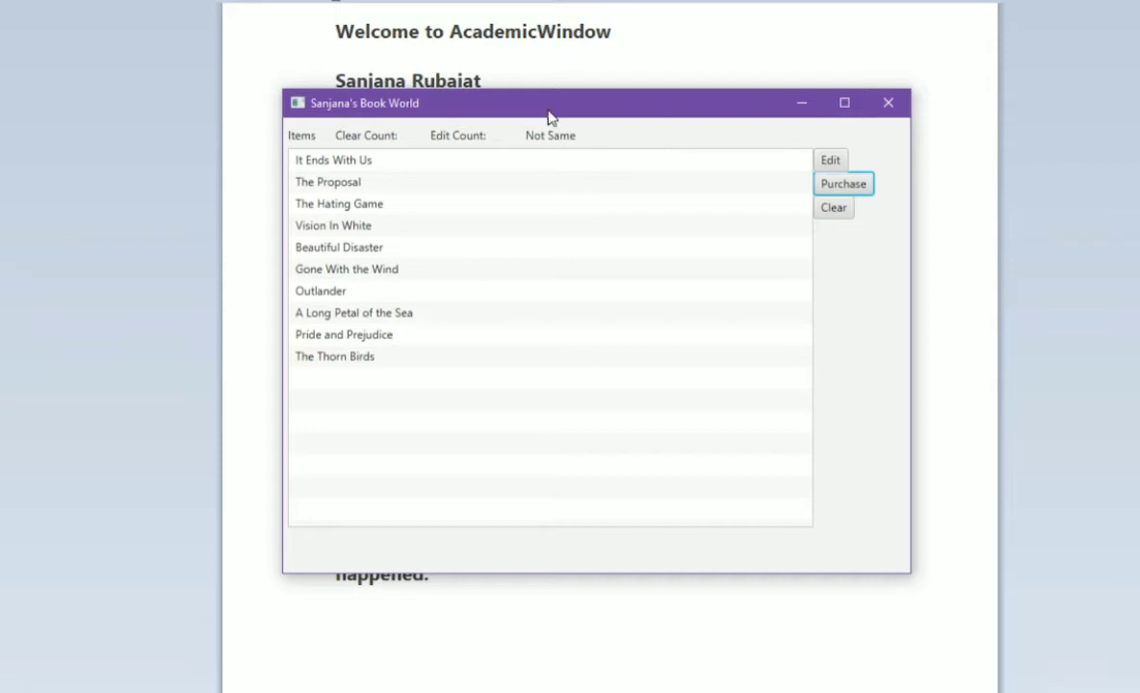
{"action": "mouse_move", "coordinate": [339, 152]}
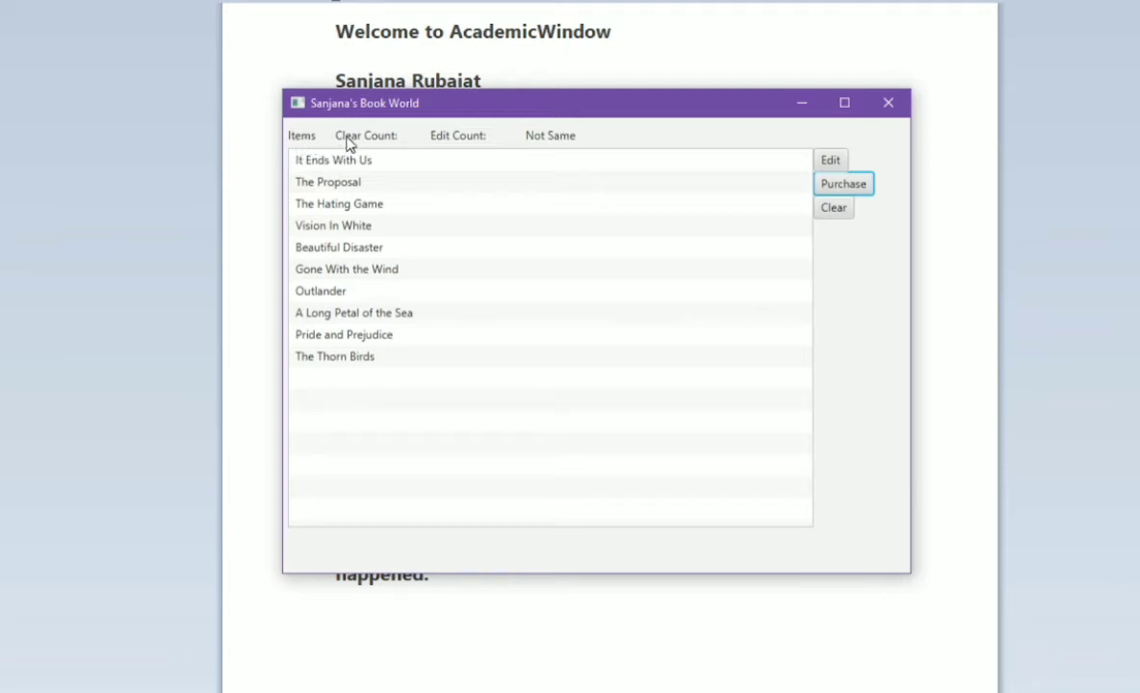
{"action": "left_click", "coordinate": [843, 183]}
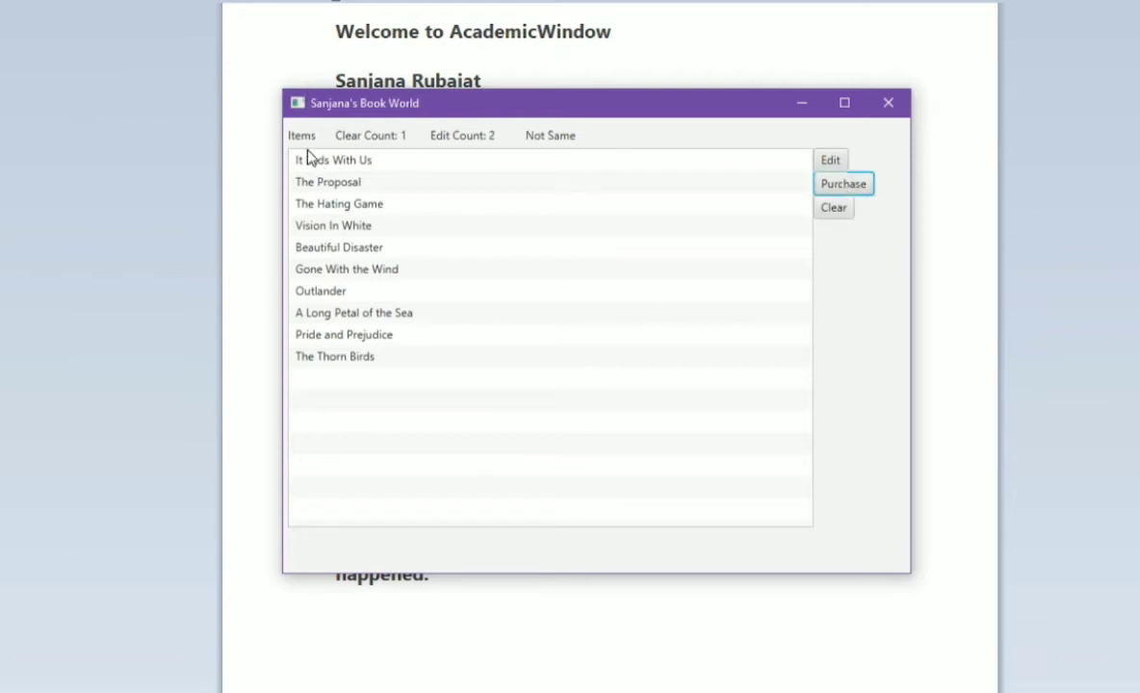
{"action": "mouse_move", "coordinate": [441, 162]}
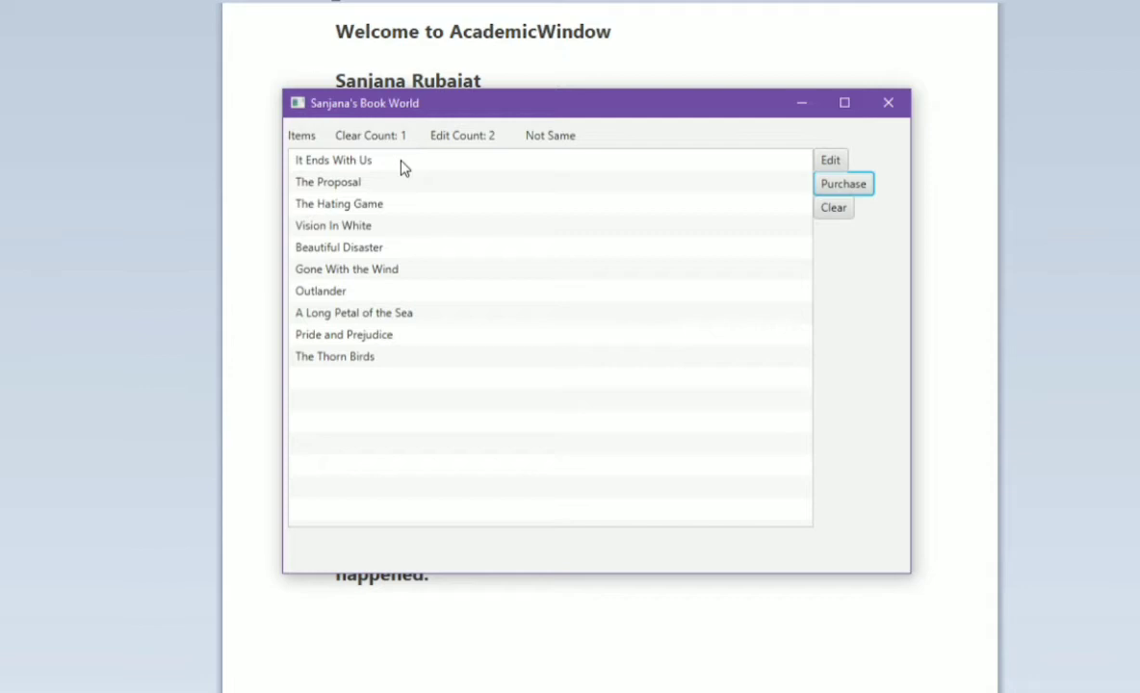
{"action": "mouse_move", "coordinate": [270, 112]}
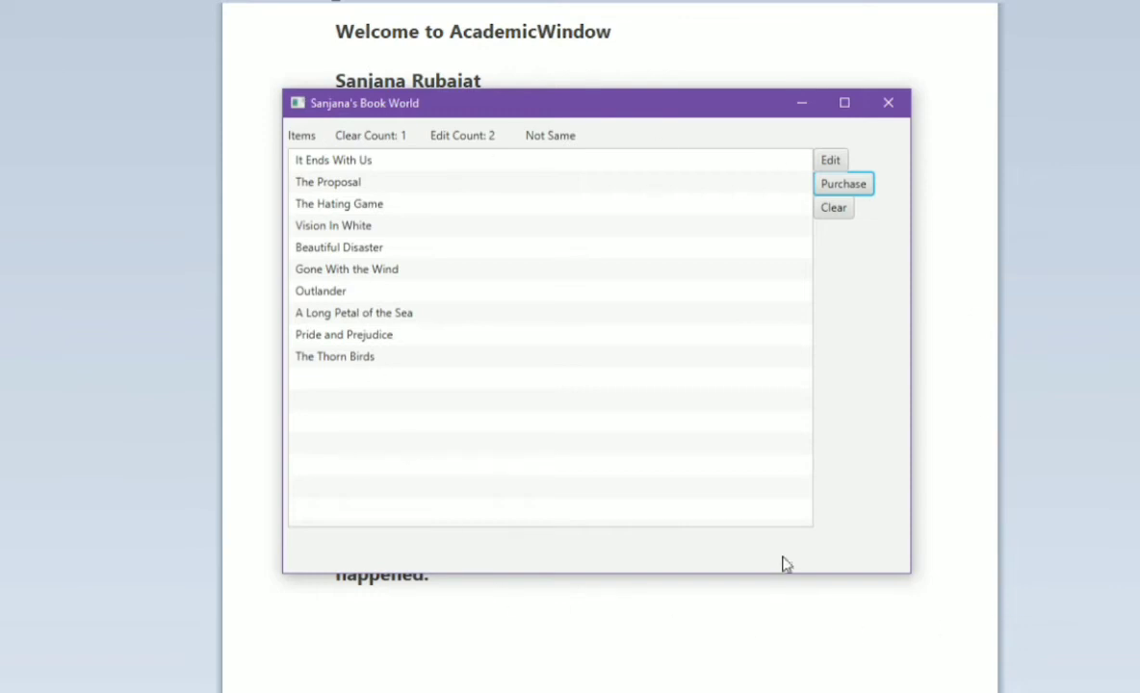
{"action": "mouse_move", "coordinate": [293, 125]}
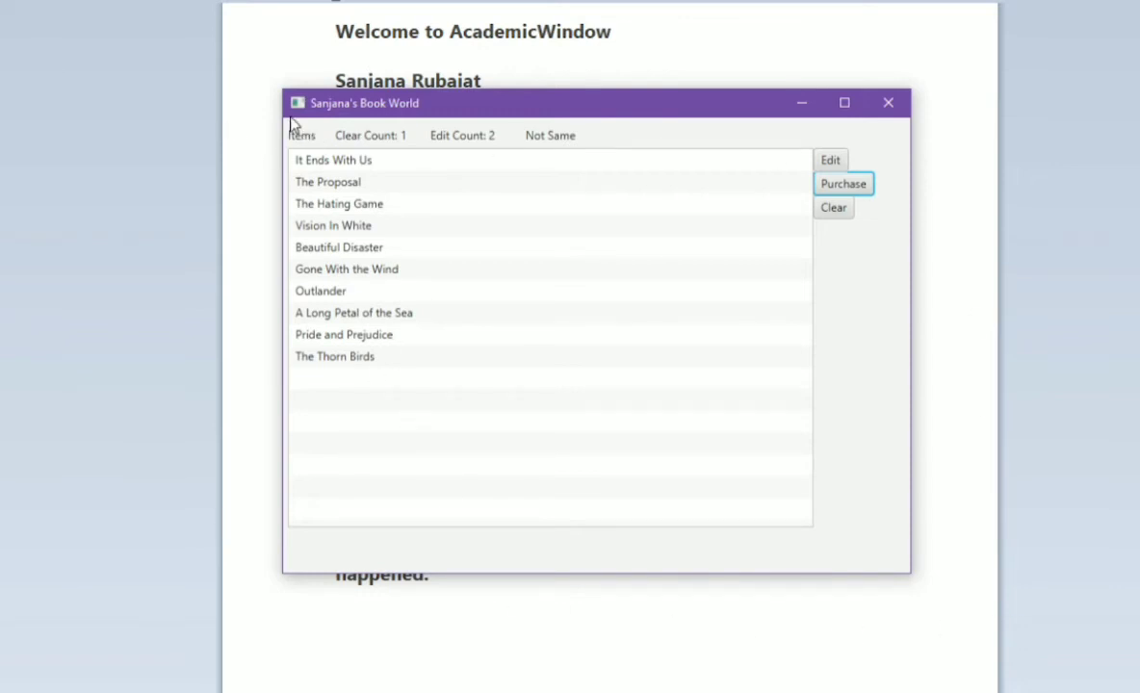
{"action": "mouse_move", "coordinate": [751, 274]}
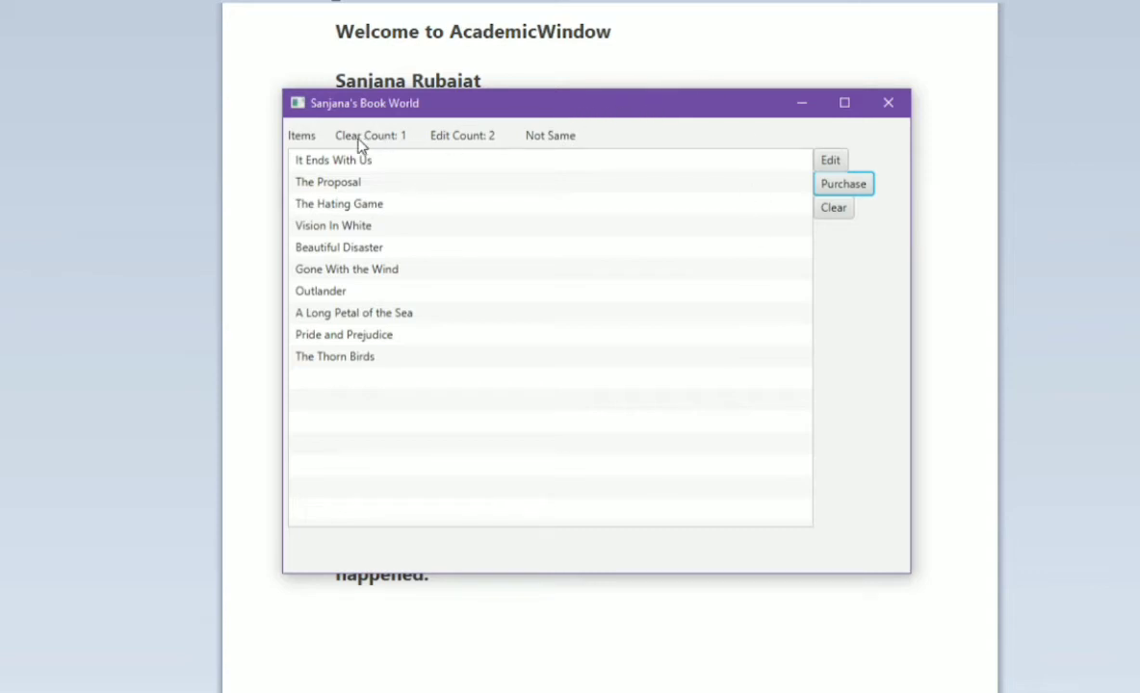
{"action": "mouse_move", "coordinate": [301, 135]}
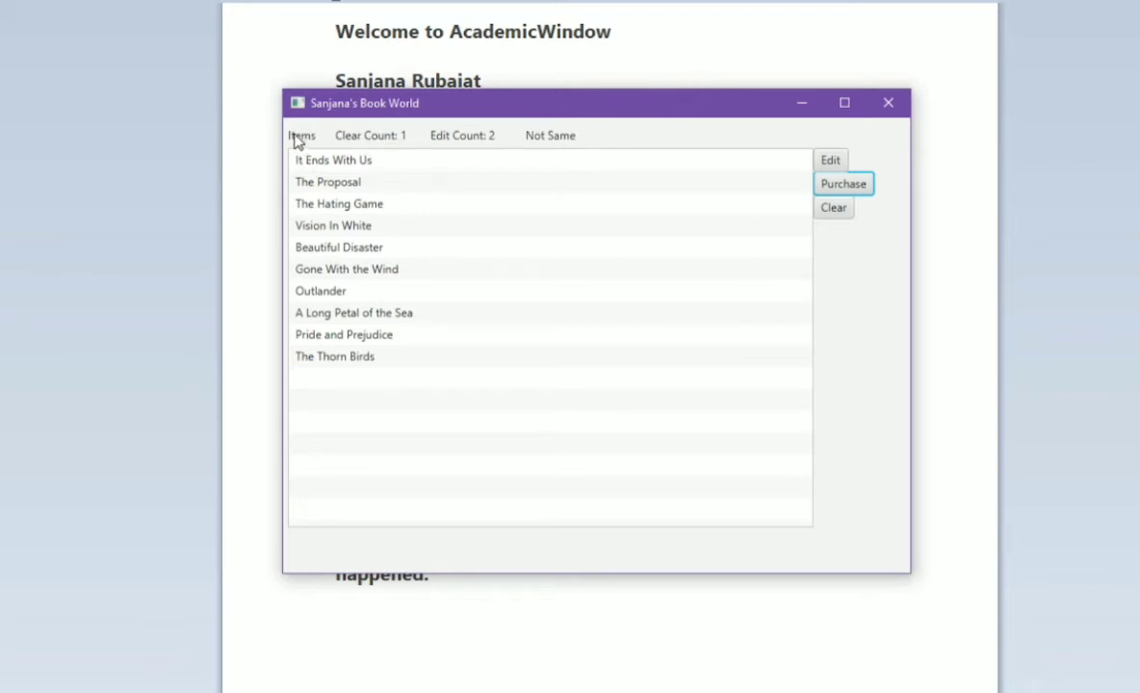
{"action": "mouse_move", "coordinate": [770, 278]}
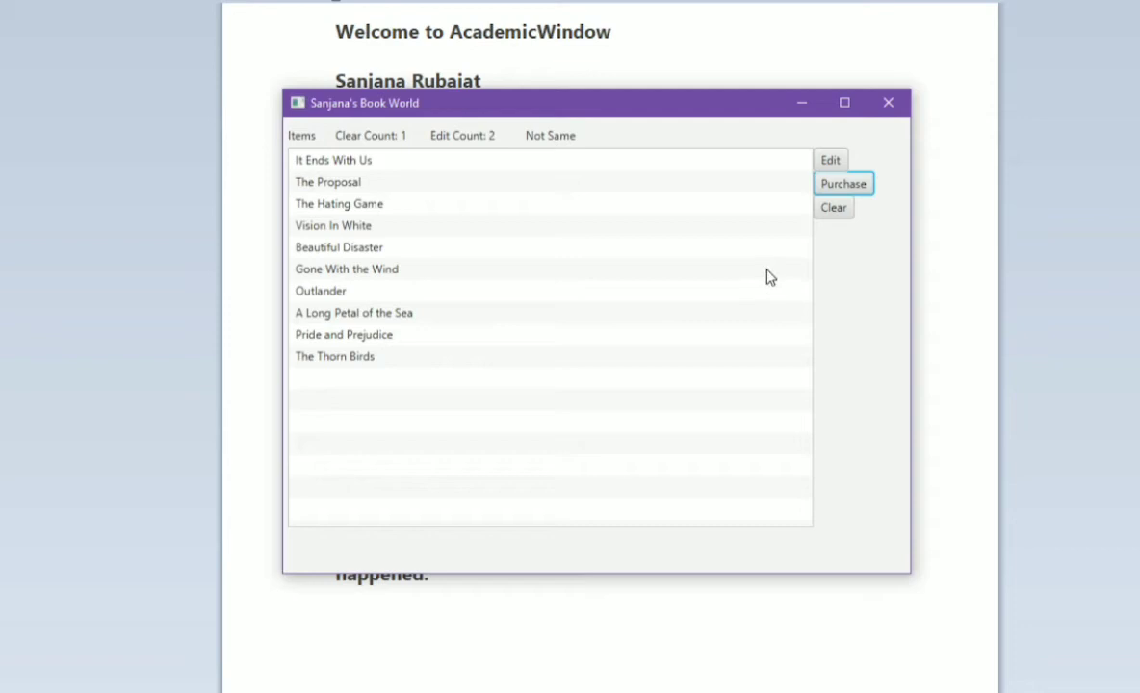
{"action": "mouse_move", "coordinate": [405, 169]}
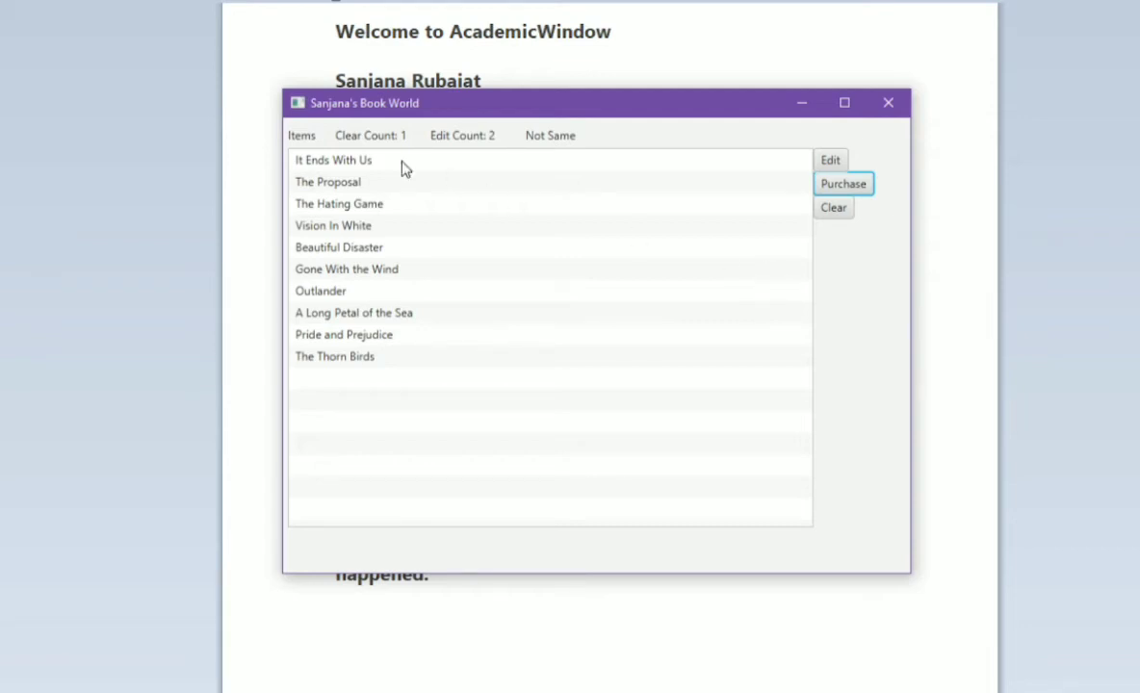
{"action": "mouse_move", "coordinate": [312, 300]}
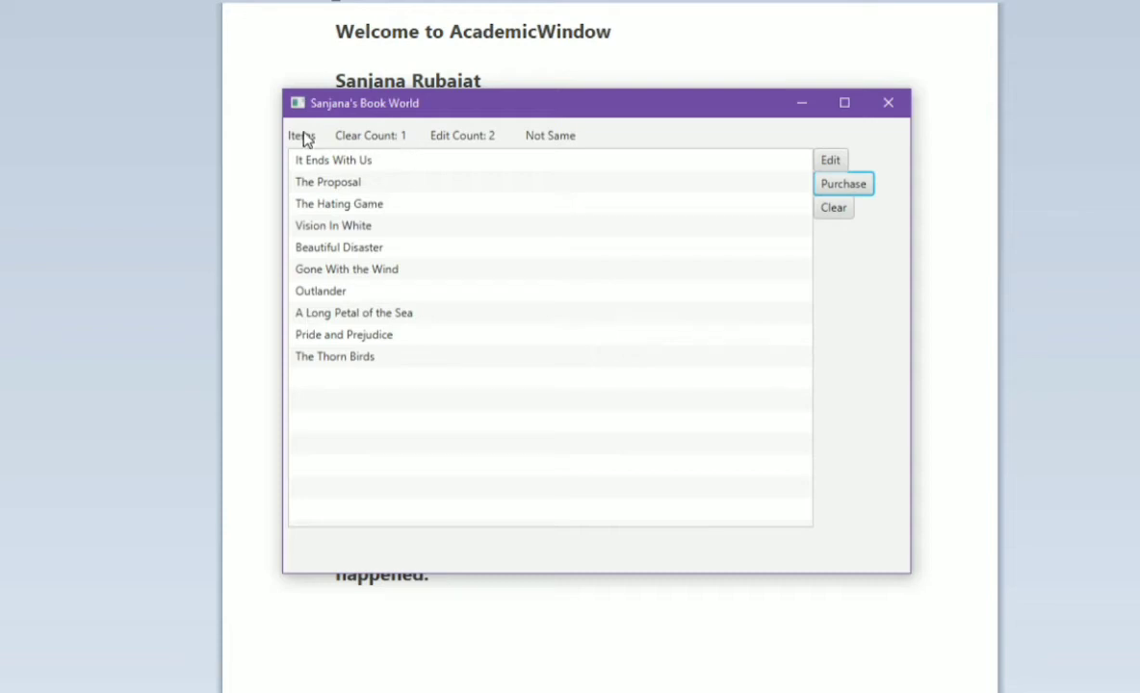
{"action": "mouse_move", "coordinate": [801, 104]}
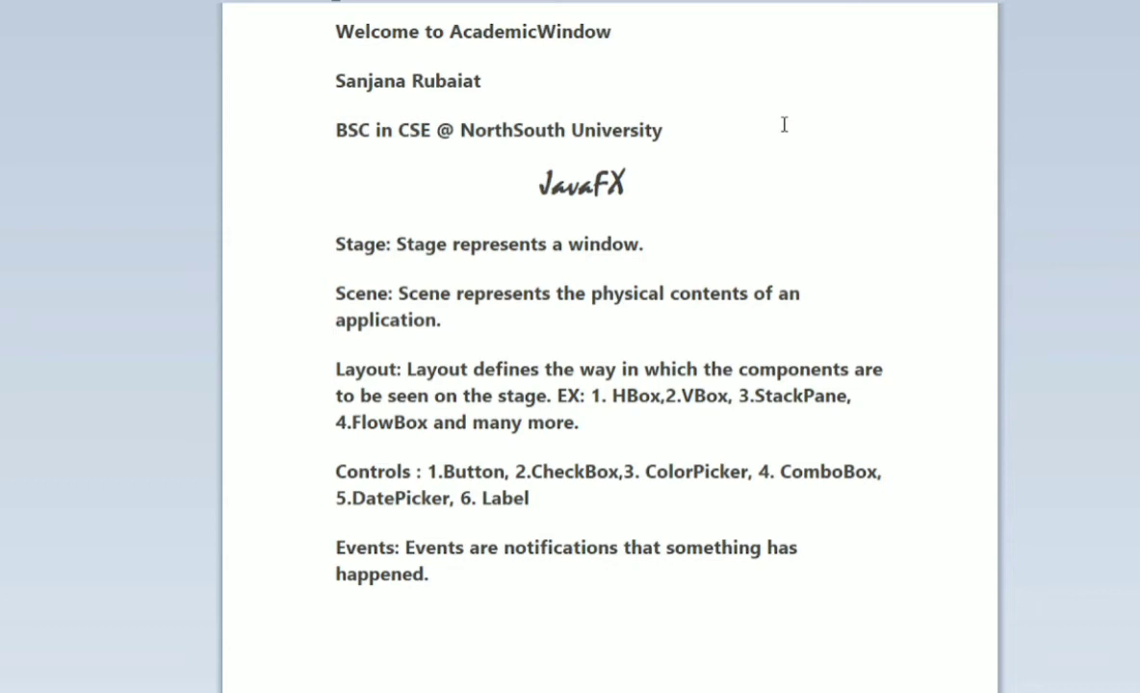
{"action": "left_click", "coordinate": [370, 499]}
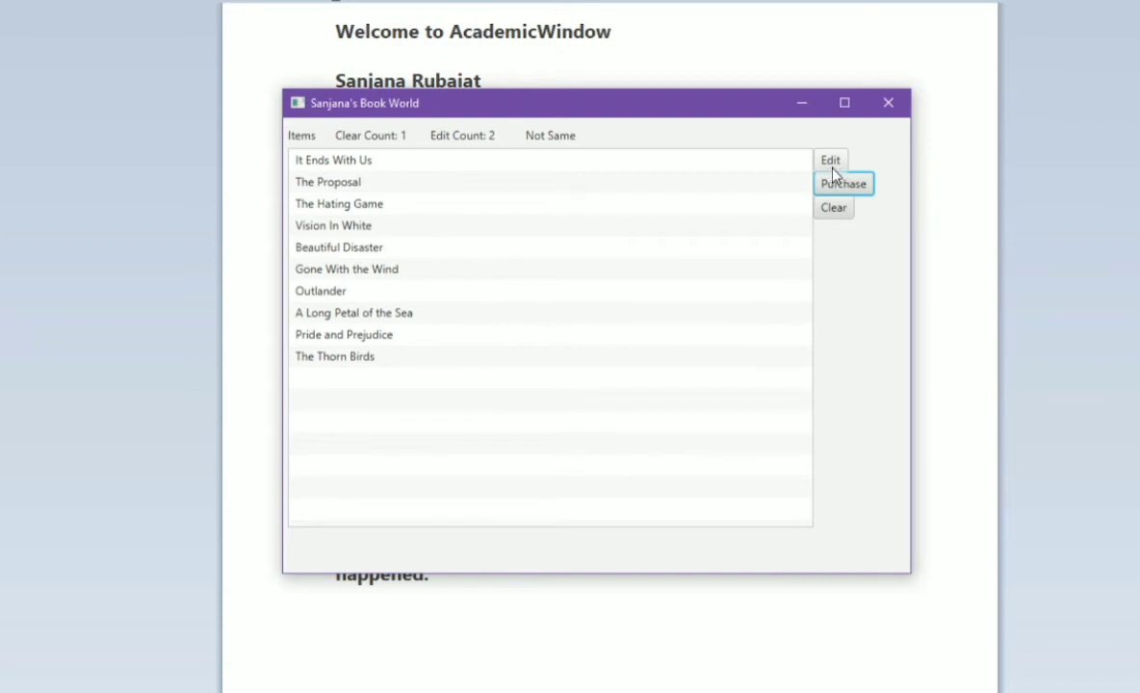
{"action": "mouse_move", "coordinate": [343, 164]}
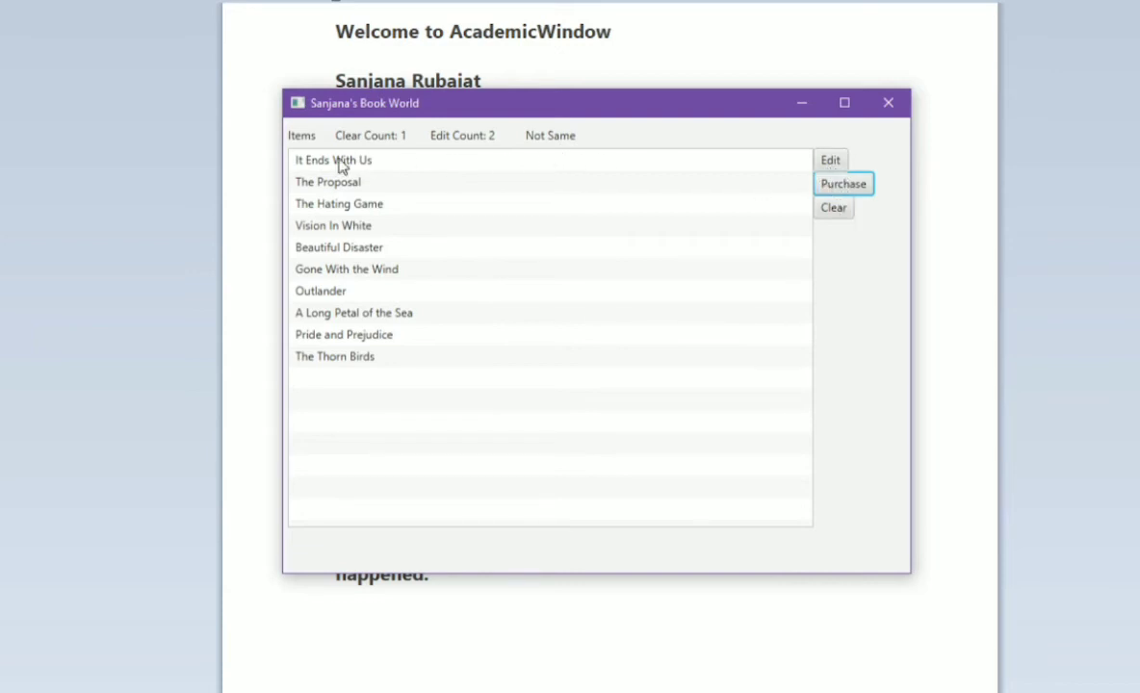
{"action": "mouse_move", "coordinate": [508, 158]}
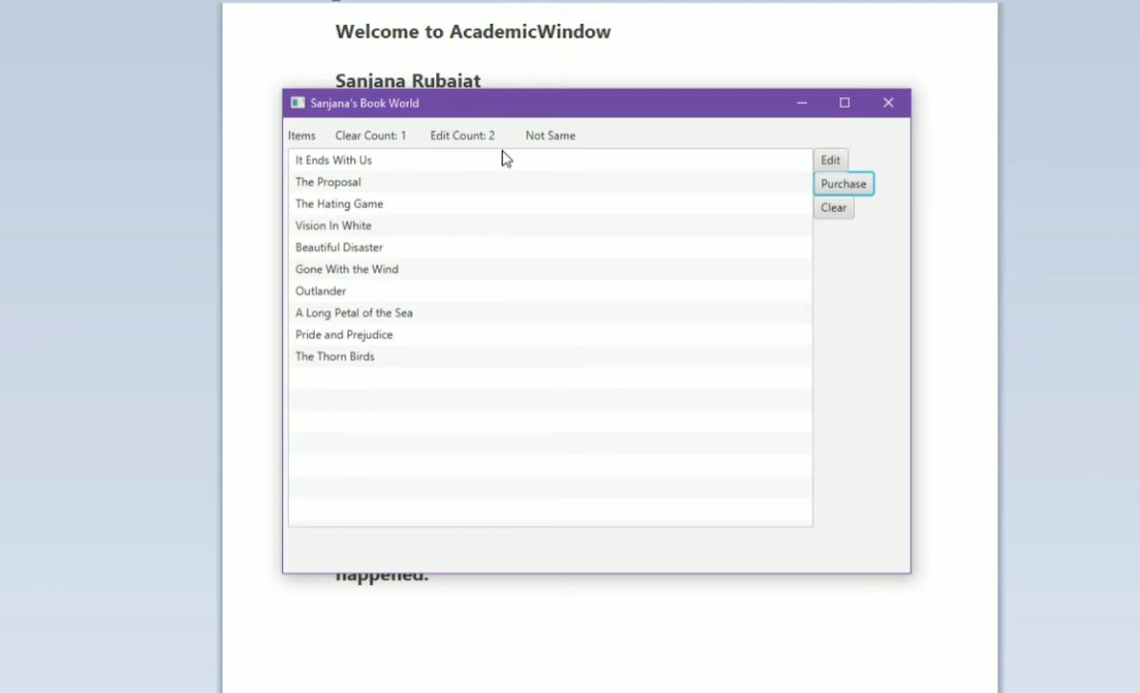
{"action": "mouse_move", "coordinate": [499, 164]}
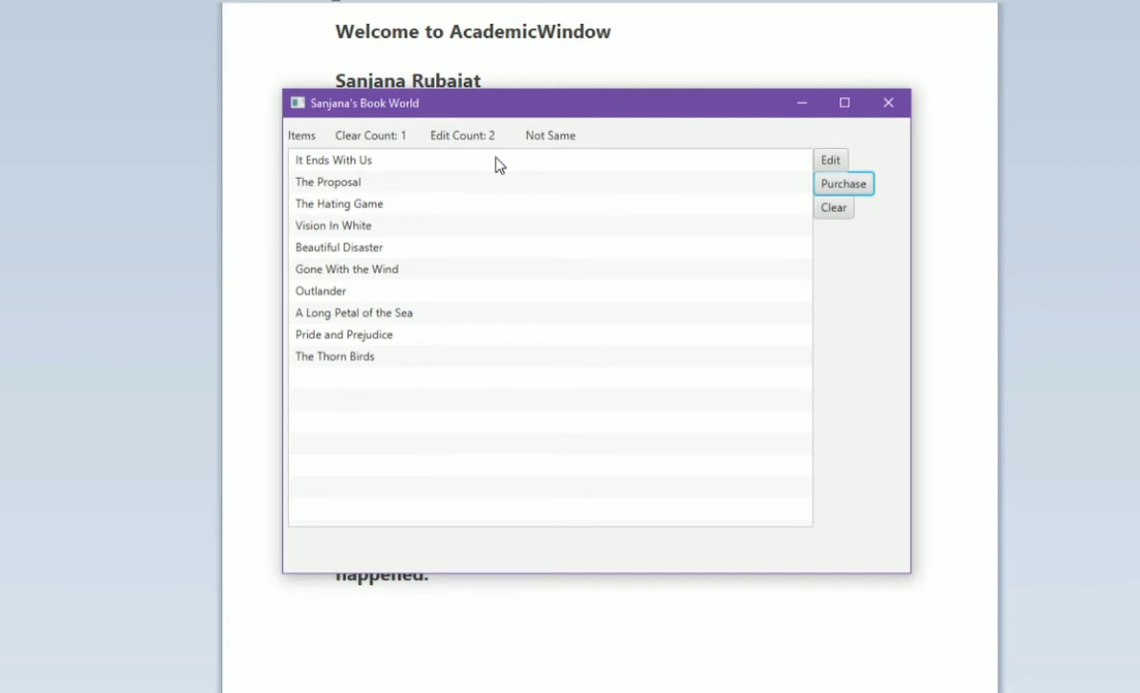
{"action": "mouse_move", "coordinate": [304, 144]}
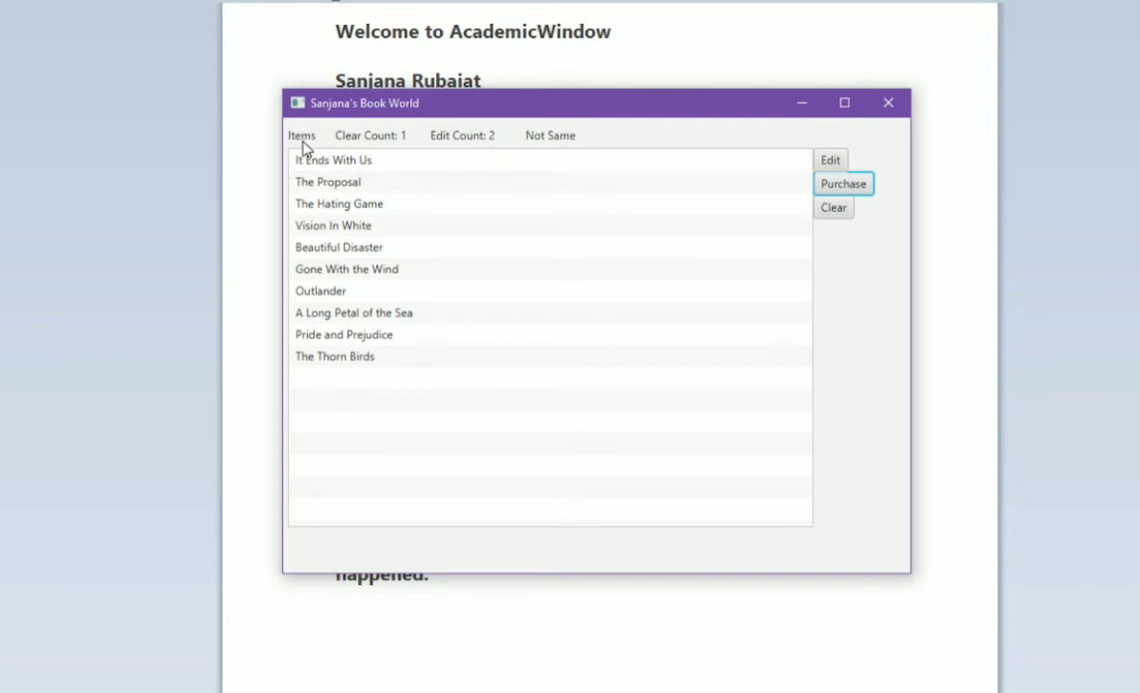
{"action": "mouse_move", "coordinate": [428, 150]}
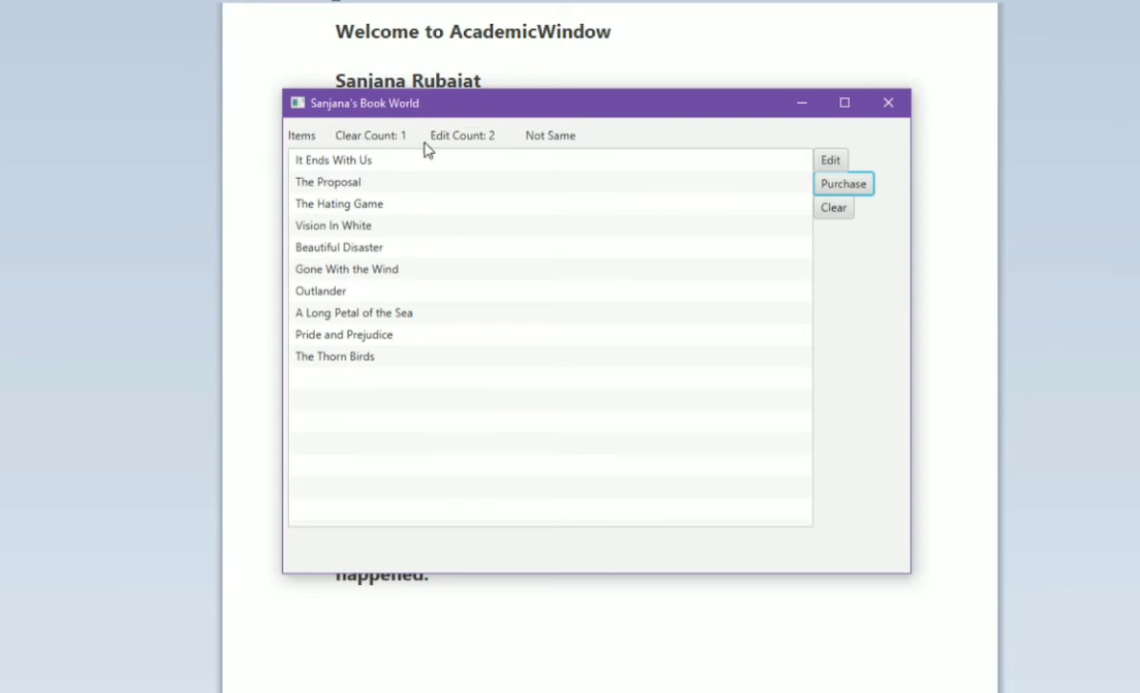
Register a clear so the counters read Clear Count 2 and Edit Count 4, Not Same.
{"action": "left_click", "coordinate": [832, 208]}
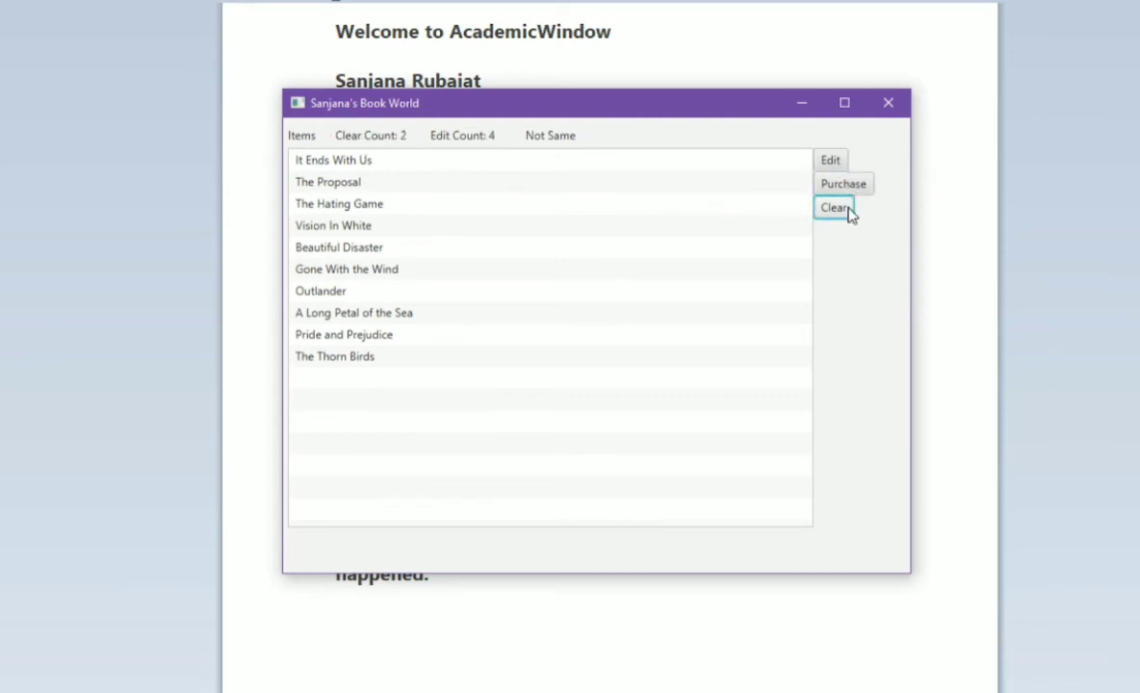
{"action": "mouse_move", "coordinate": [725, 241]}
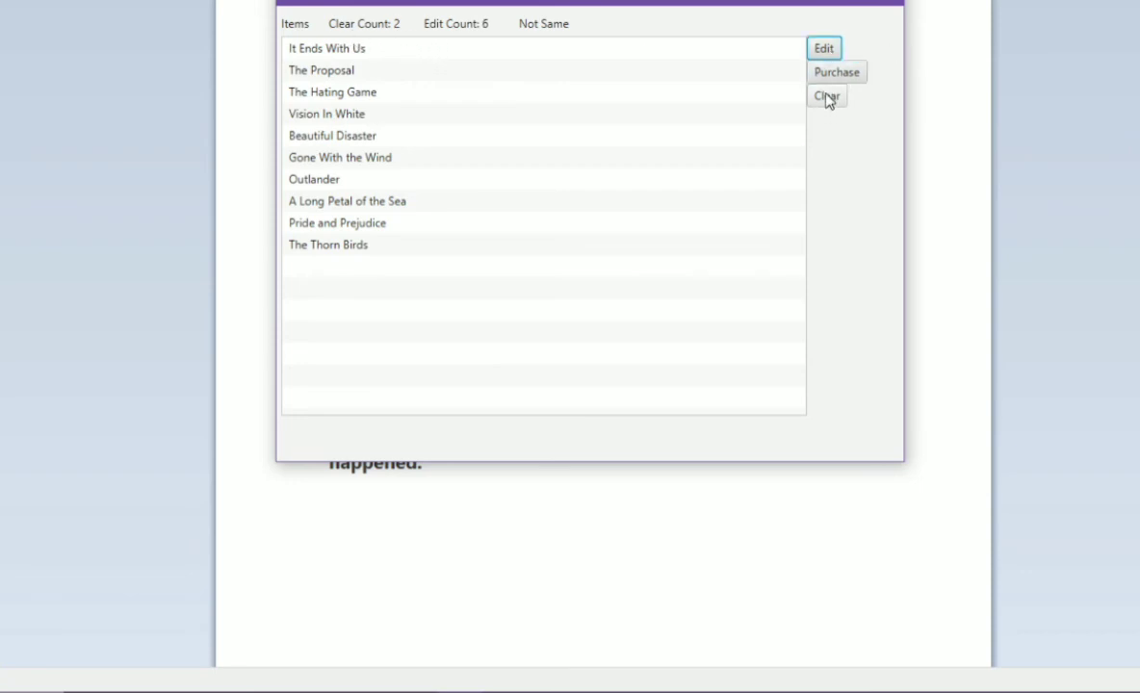
Register clears until Clear Count matches Edit Count at 6 and the status reads Are Same.
{"action": "left_click", "coordinate": [826, 96]}
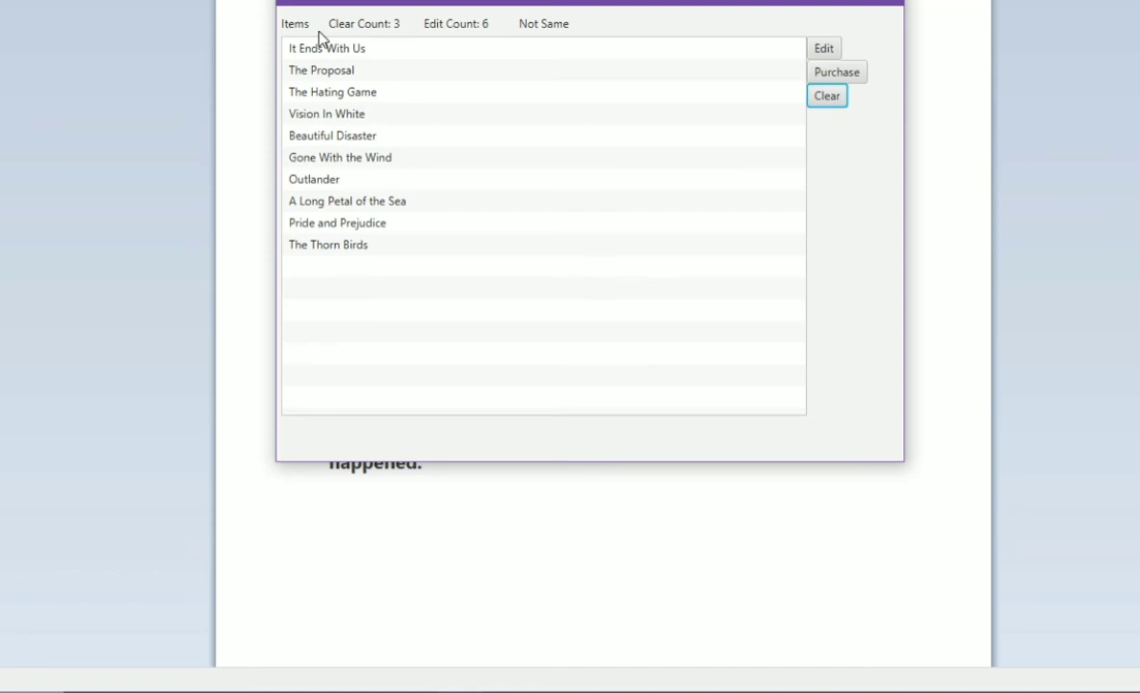
{"action": "mouse_move", "coordinate": [512, 37]}
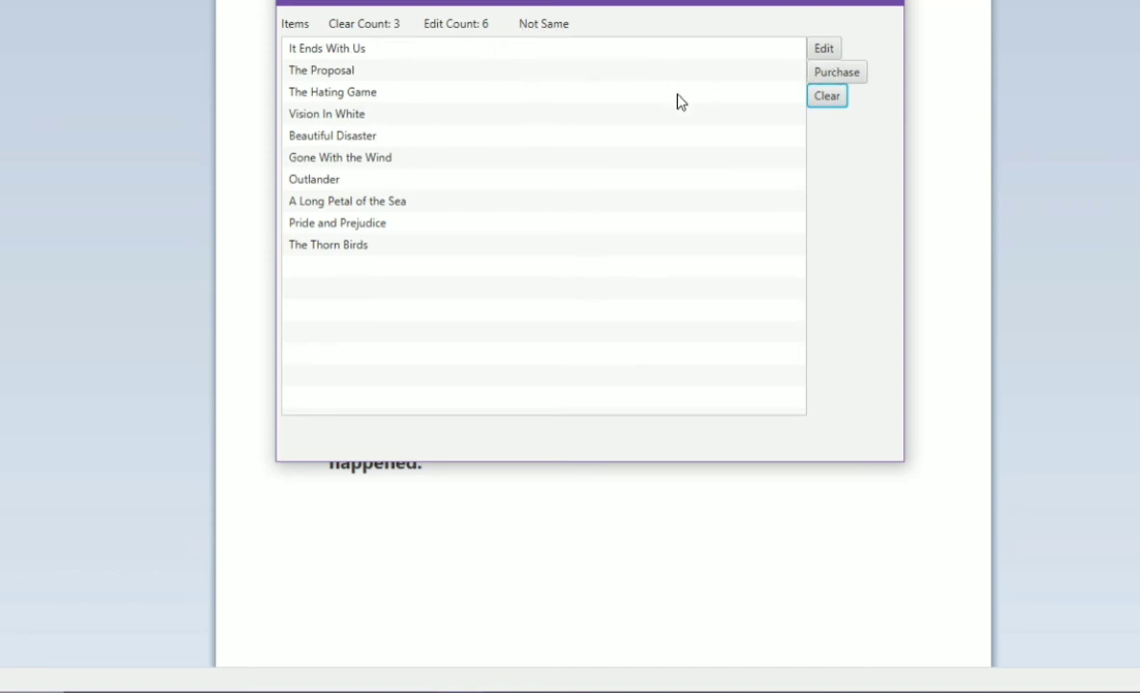
{"action": "left_click", "coordinate": [826, 96]}
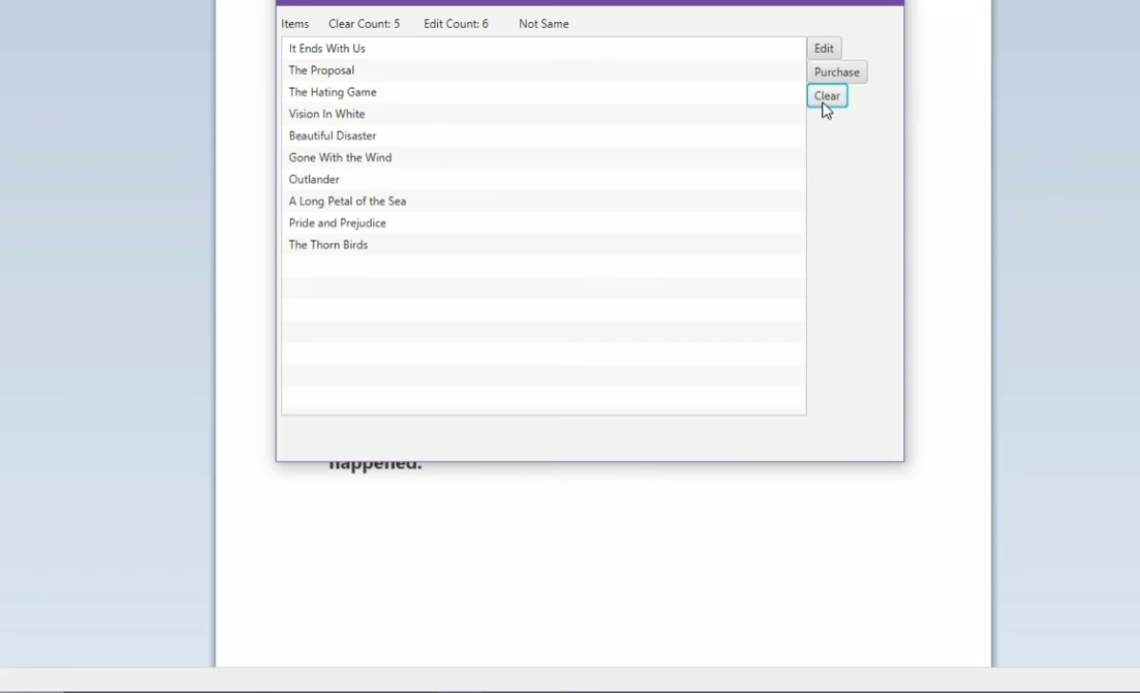
{"action": "left_click", "coordinate": [824, 96]}
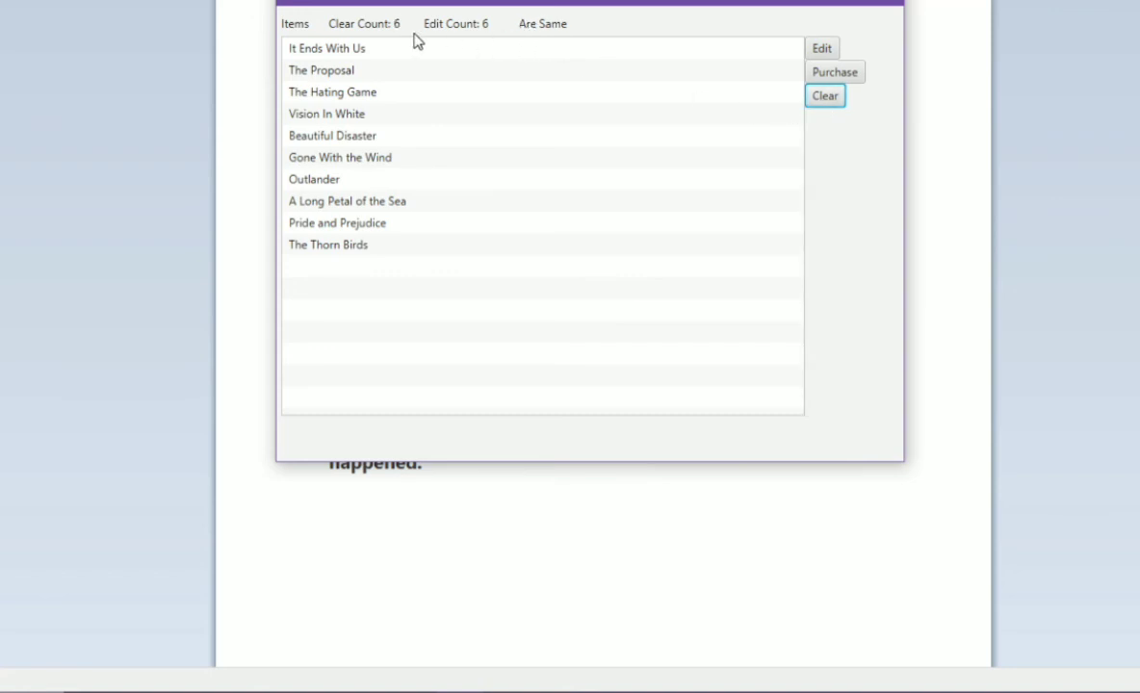
{"action": "mouse_move", "coordinate": [481, 39]}
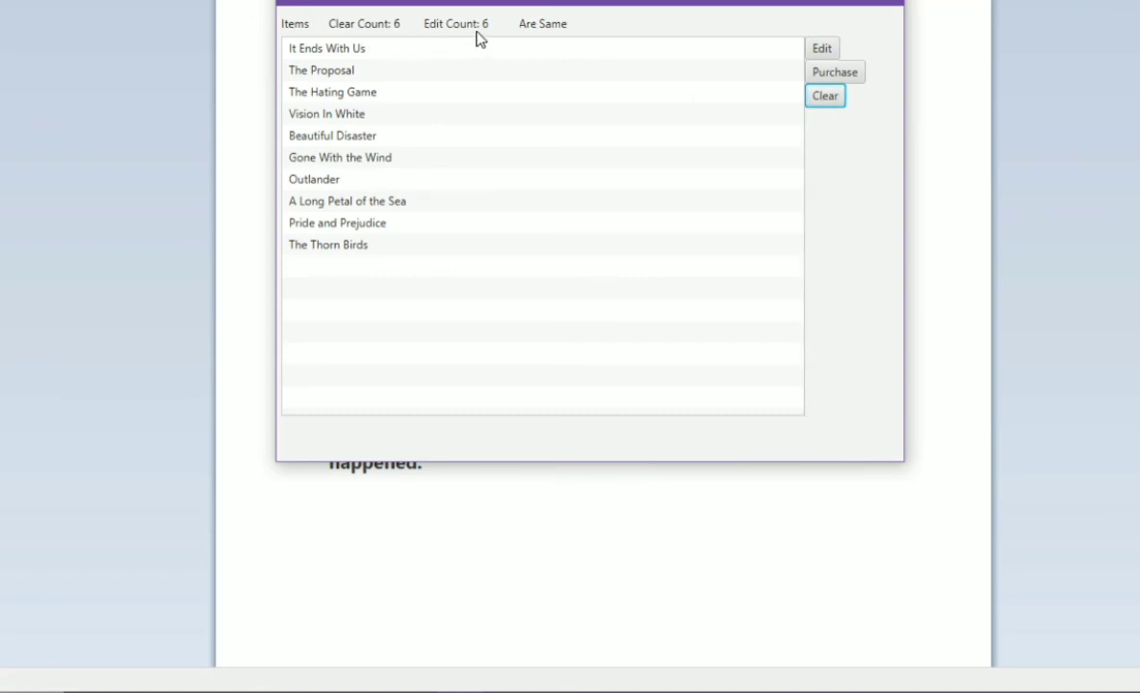
{"action": "mouse_move", "coordinate": [607, 39]}
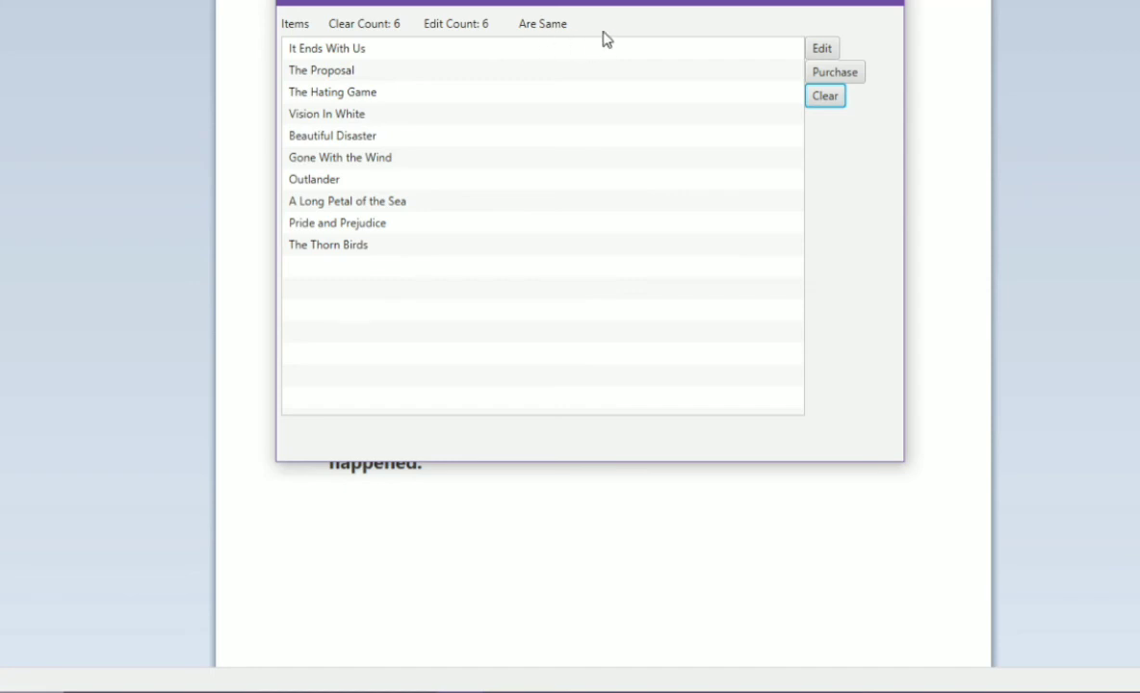
{"action": "mouse_move", "coordinate": [383, 42]}
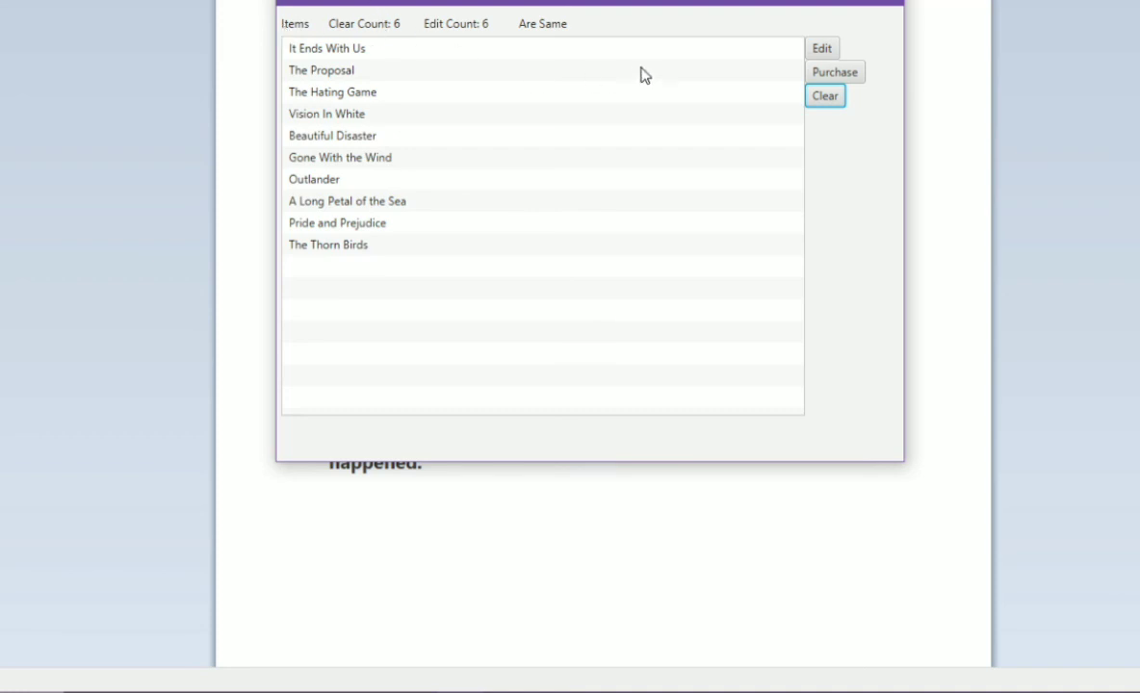
{"action": "mouse_move", "coordinate": [512, 277]}
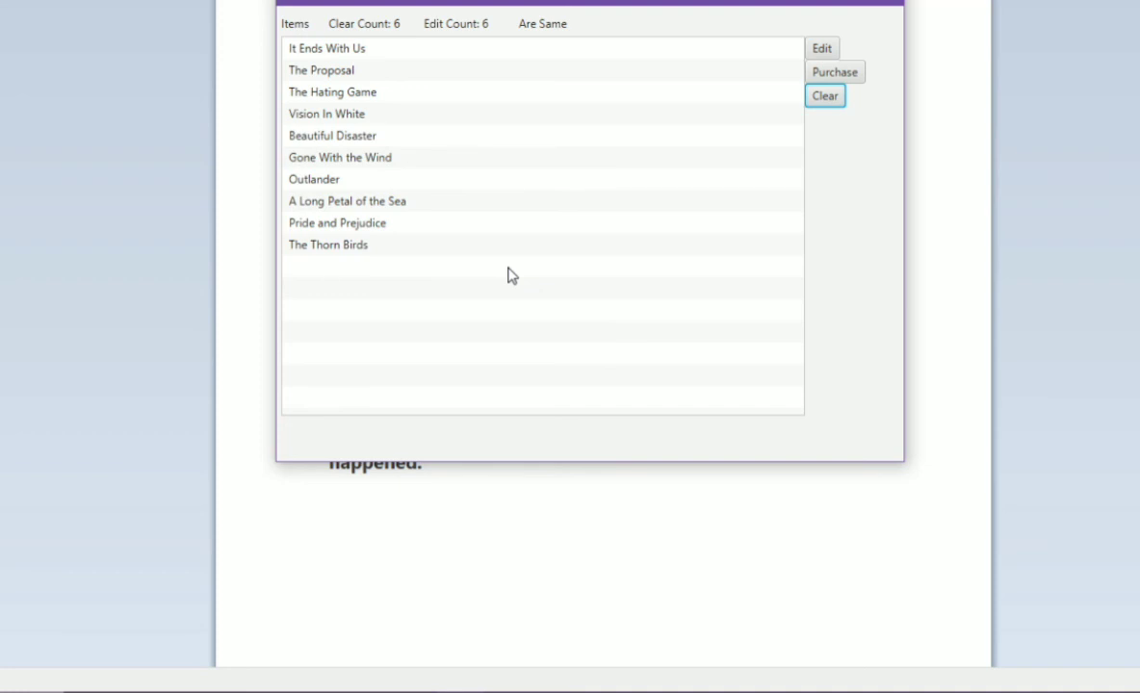
{"action": "mouse_move", "coordinate": [405, 156]}
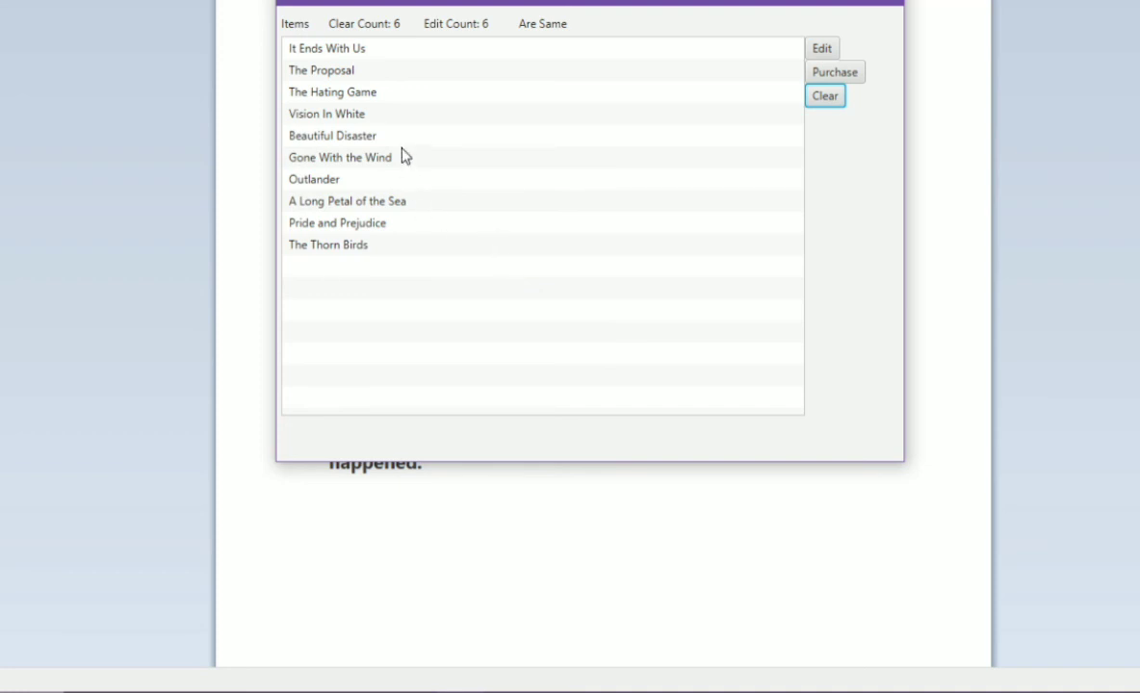
{"action": "mouse_move", "coordinate": [354, 142]}
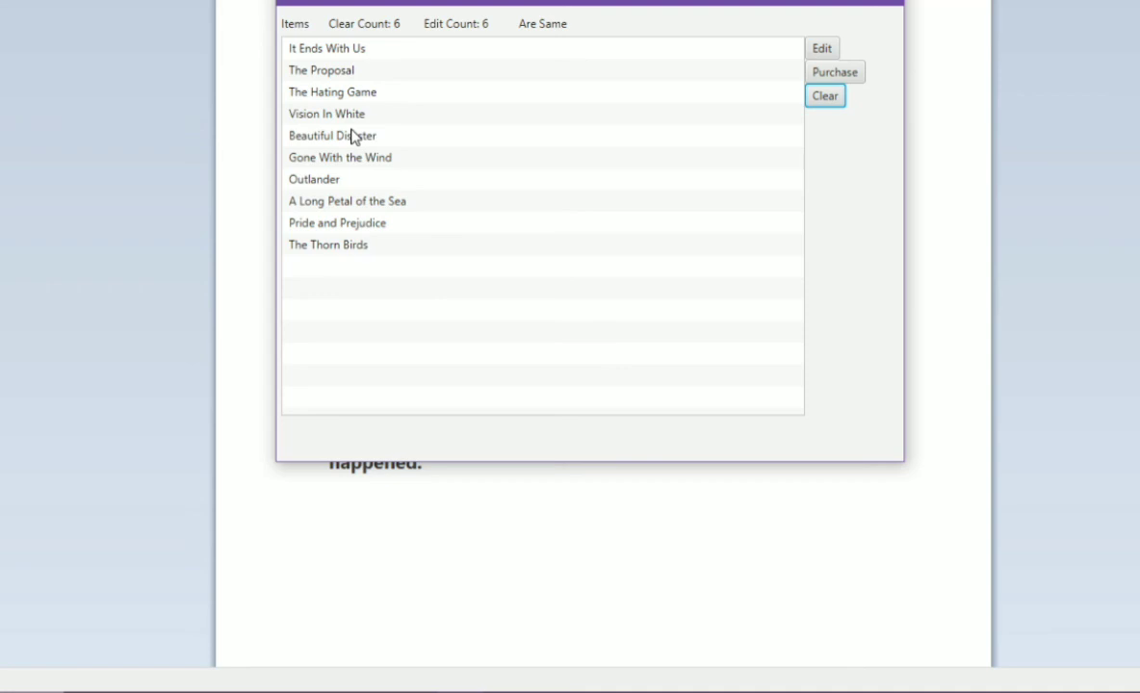
{"action": "mouse_move", "coordinate": [520, 317]}
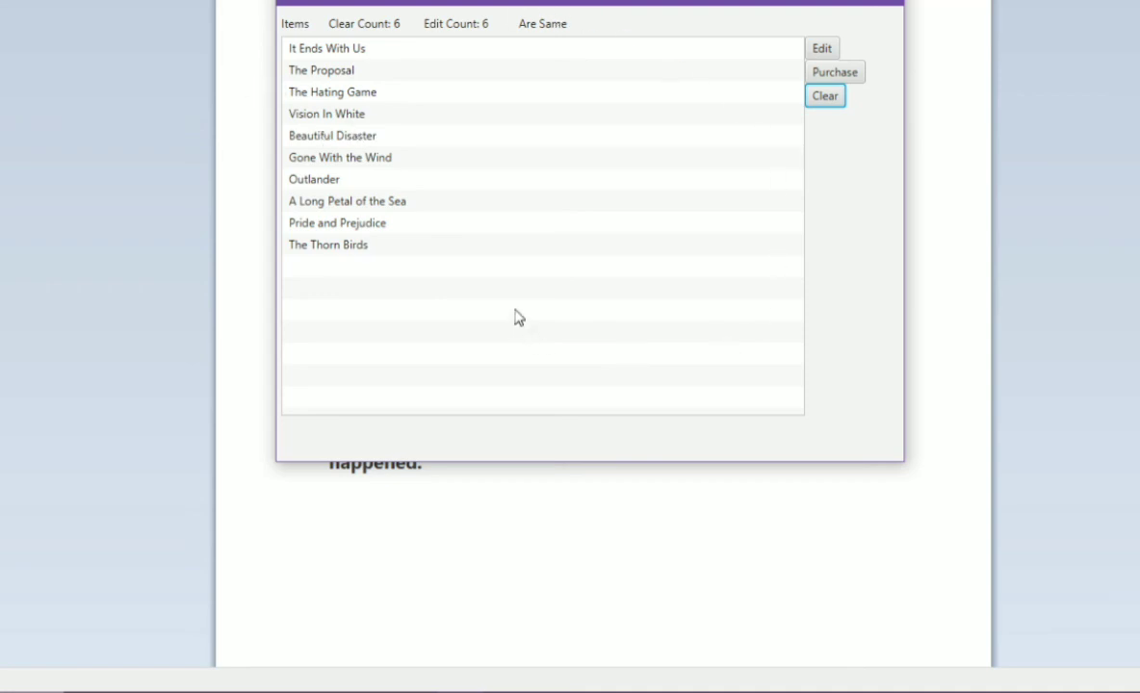
{"action": "mouse_move", "coordinate": [350, 4]}
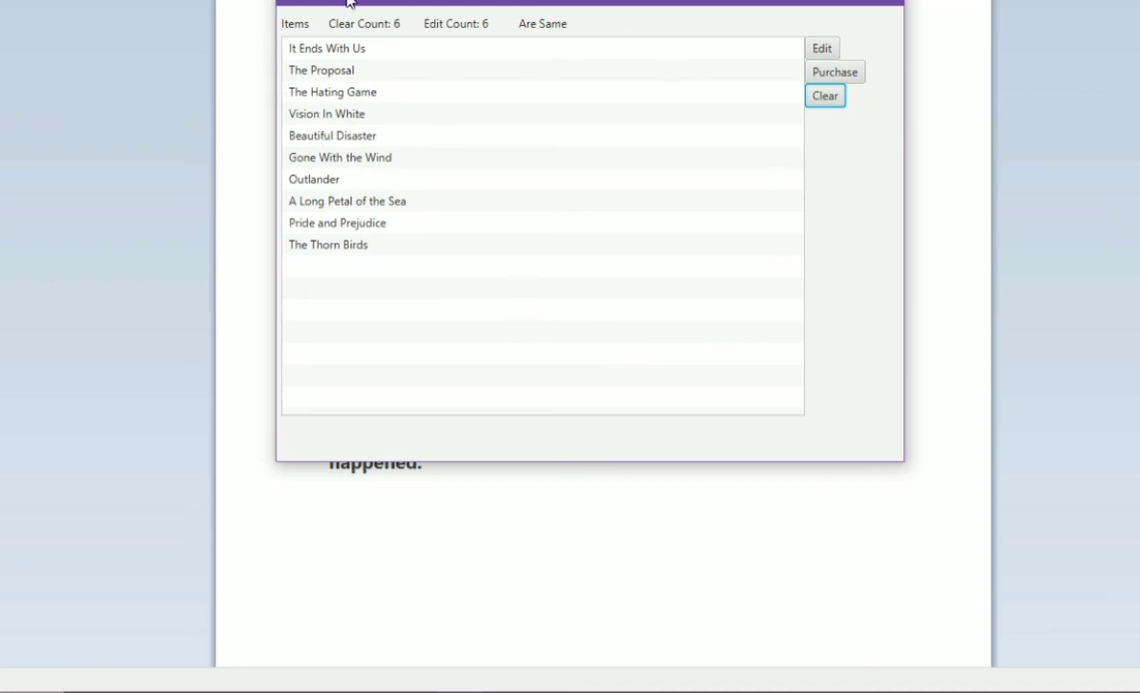
{"action": "mouse_move", "coordinate": [856, 372]}
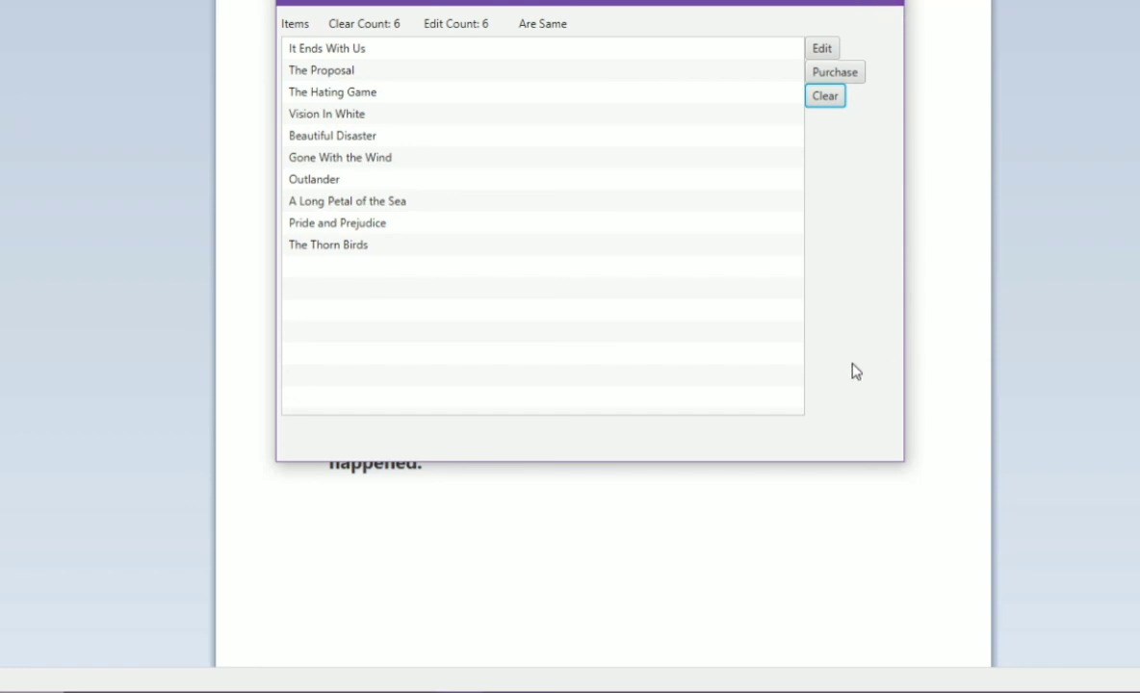
{"action": "mouse_move", "coordinate": [778, 52]}
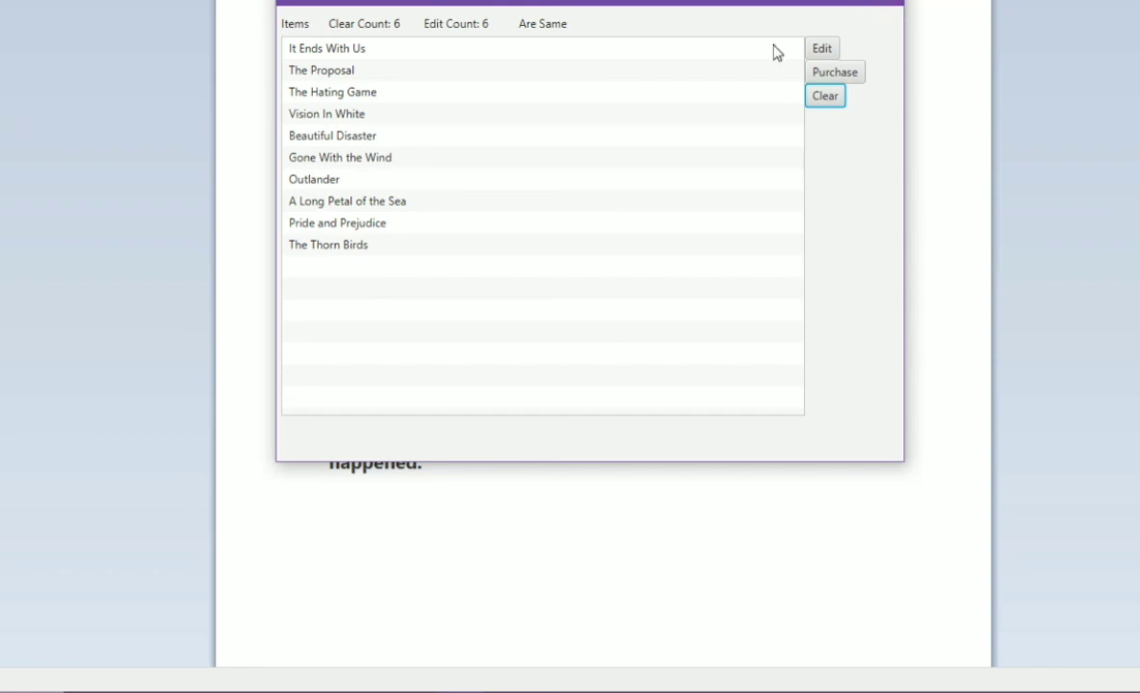